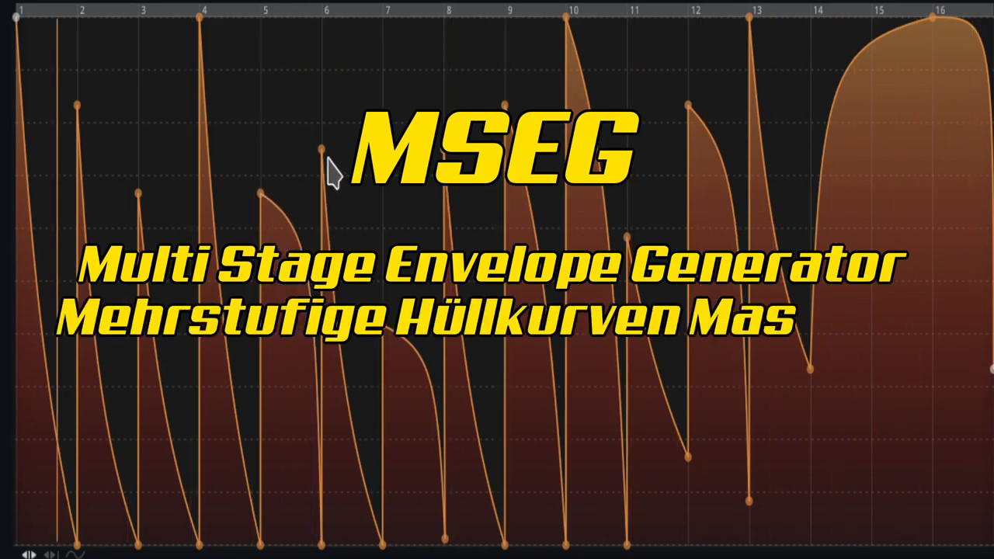
# Add nodes after the decay to draw a rising peak that falls back to zero.
pyautogui.rightClick(325, 153)
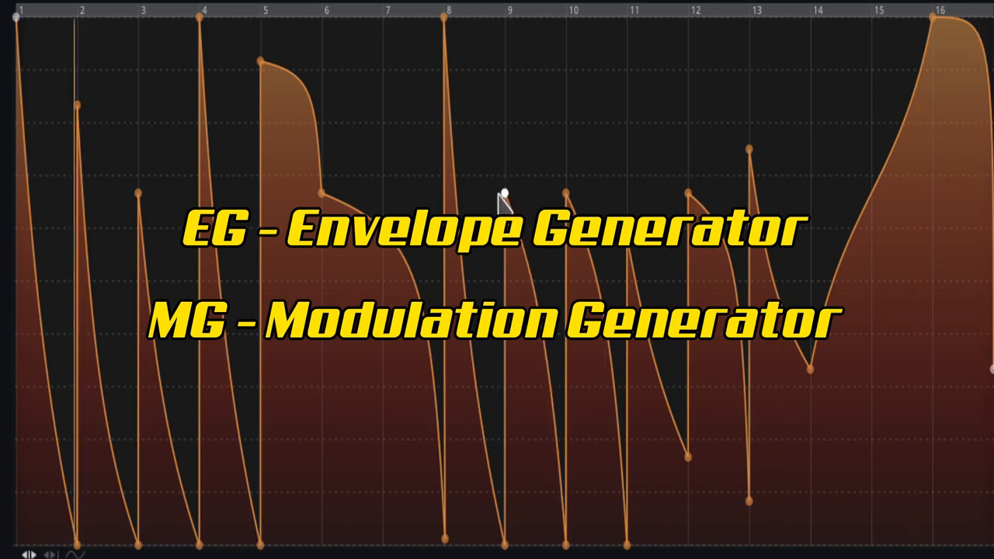
pyautogui.moveTo(552, 281)
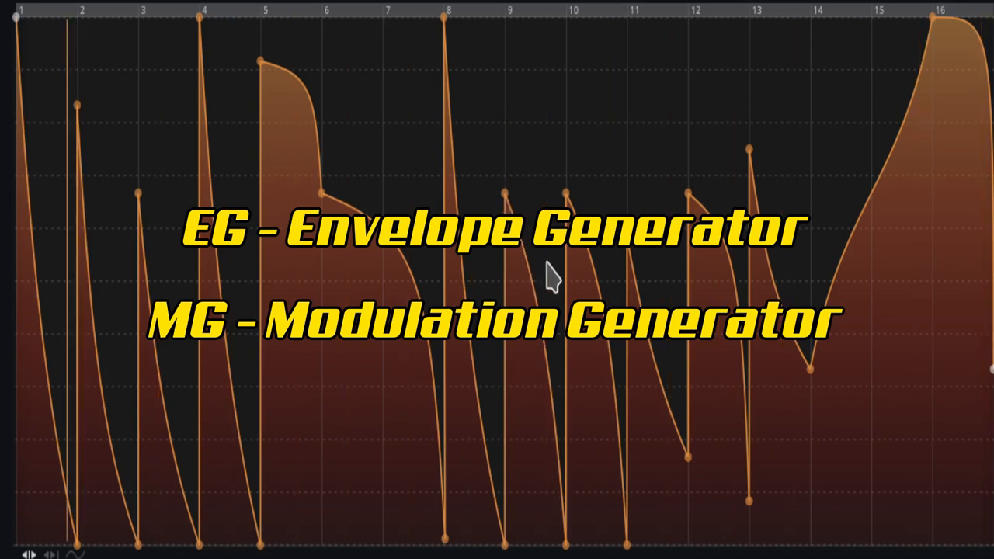
pyautogui.moveTo(326, 202)
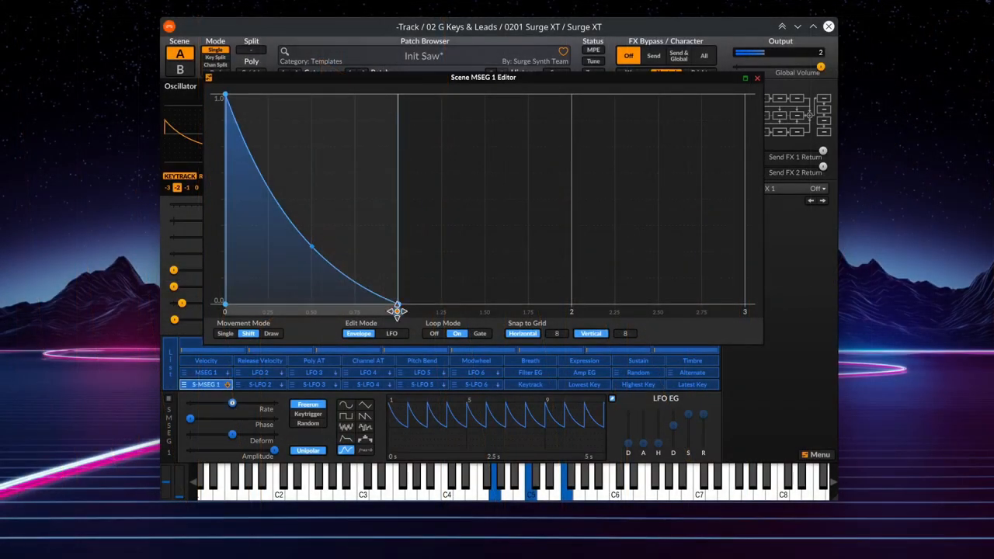
pyautogui.moveTo(396, 310); pyautogui.dragTo(510, 302)
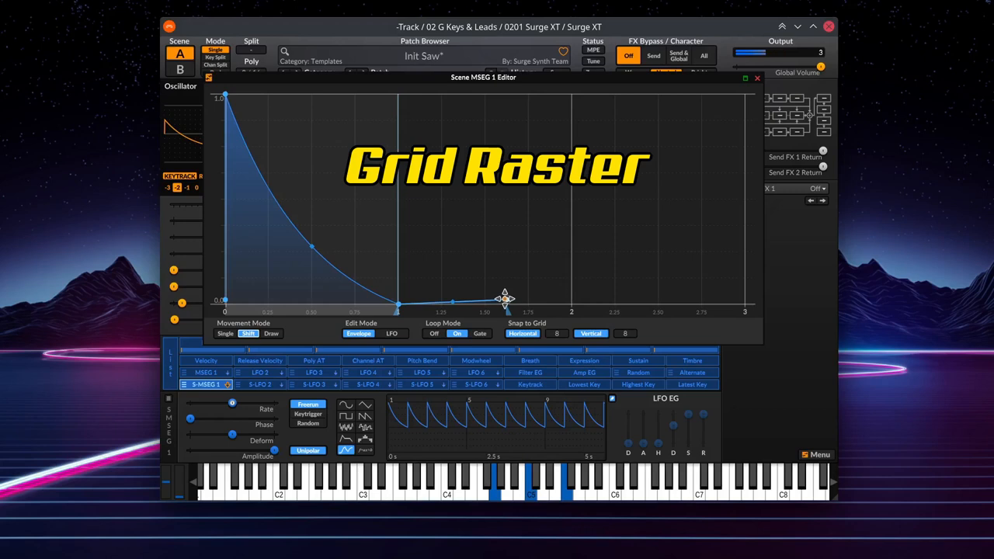
pyautogui.moveTo(505, 298); pyautogui.dragTo(484, 211)
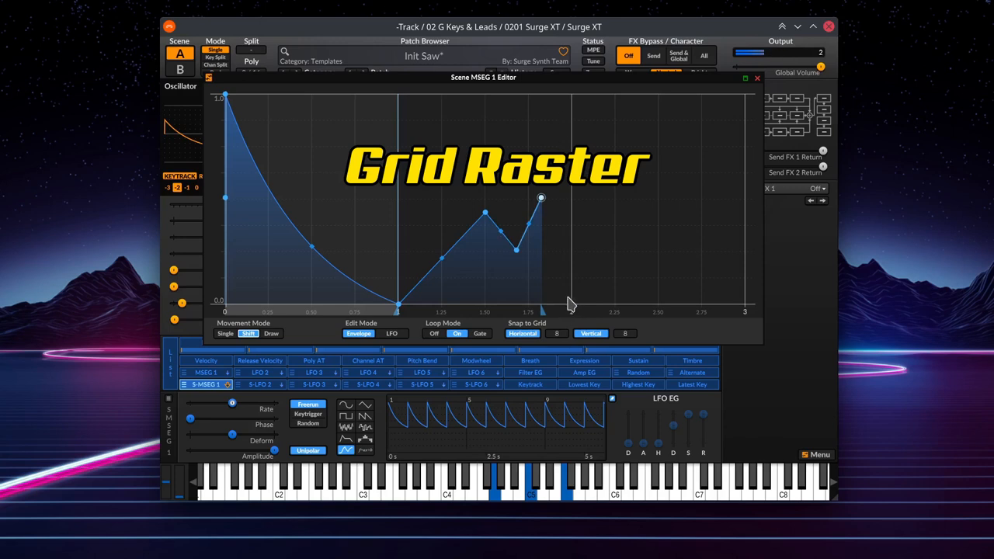
pyautogui.moveTo(540, 199); pyautogui.dragTo(572, 308)
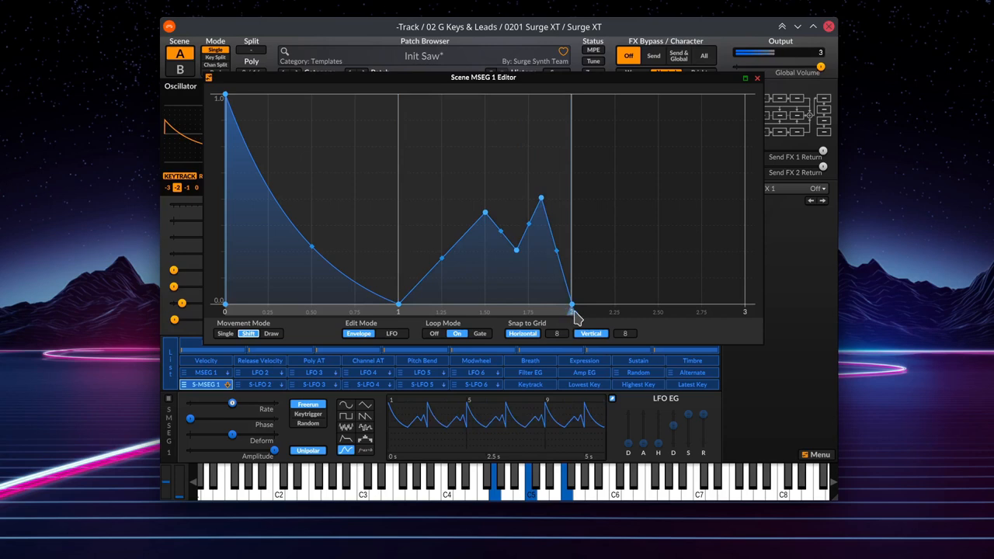
# Check the LFO Rate options, then add sharp peaks and a rising tail to lengthen the envelope.
pyautogui.rightClick(233, 409)
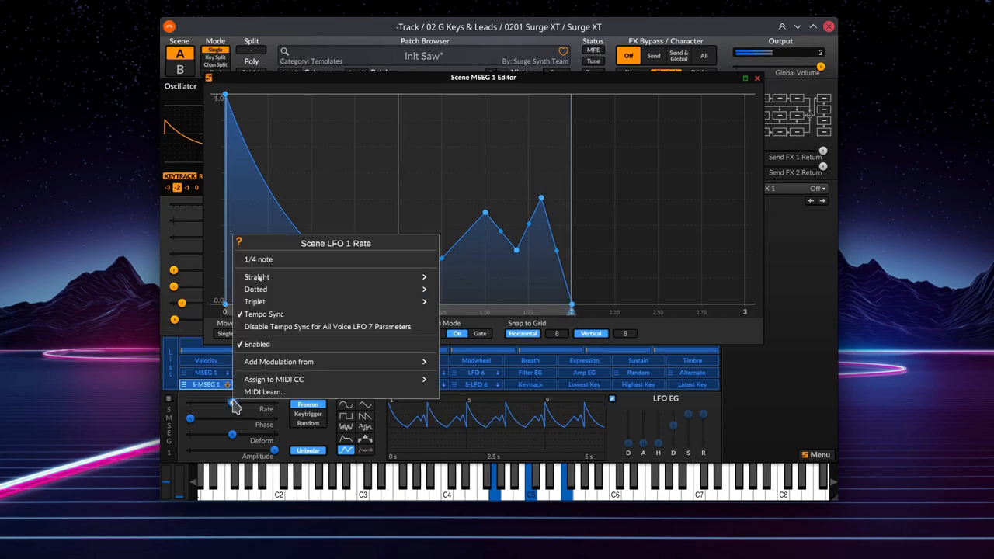
pyautogui.click(563, 261)
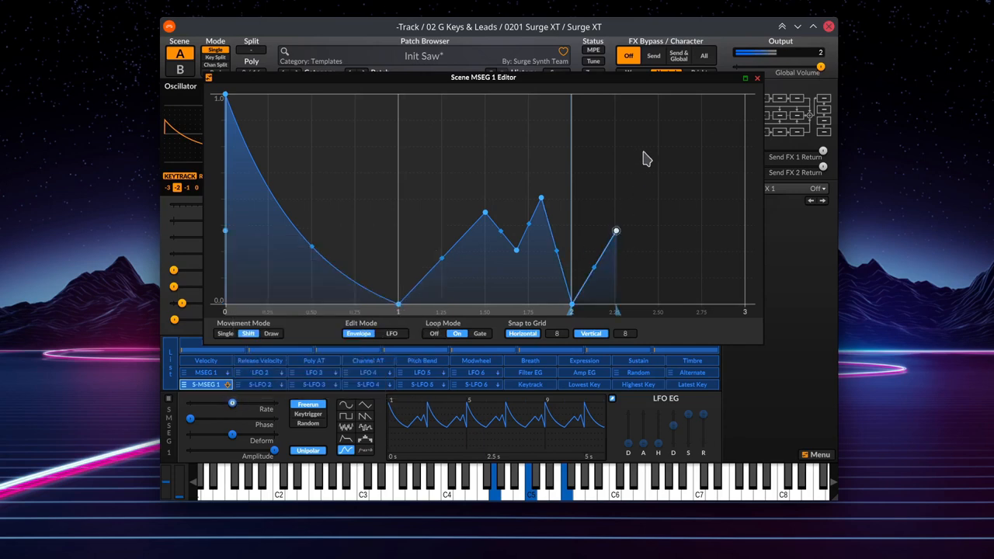
pyautogui.moveTo(615, 229); pyautogui.dragTo(631, 133)
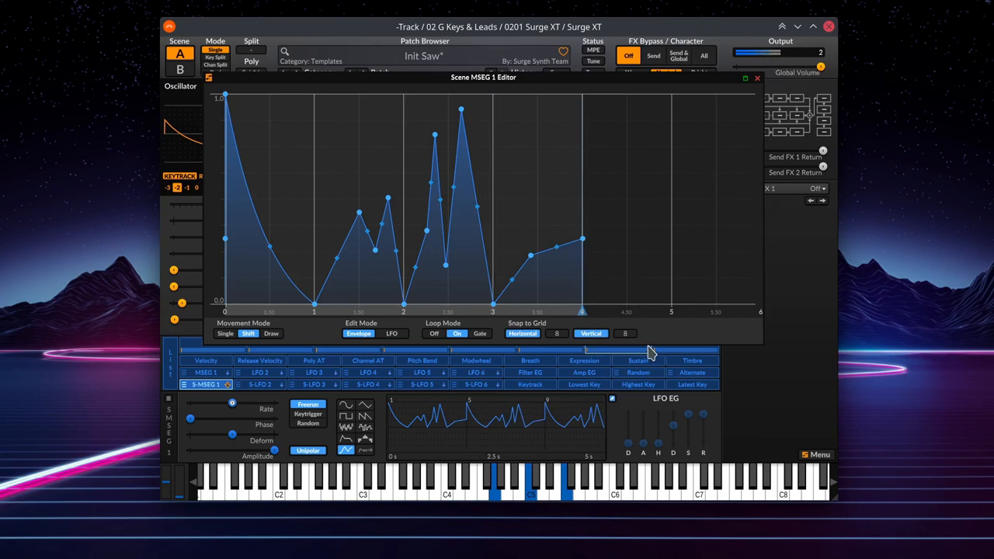
pyautogui.moveTo(583, 241); pyautogui.dragTo(650, 272)
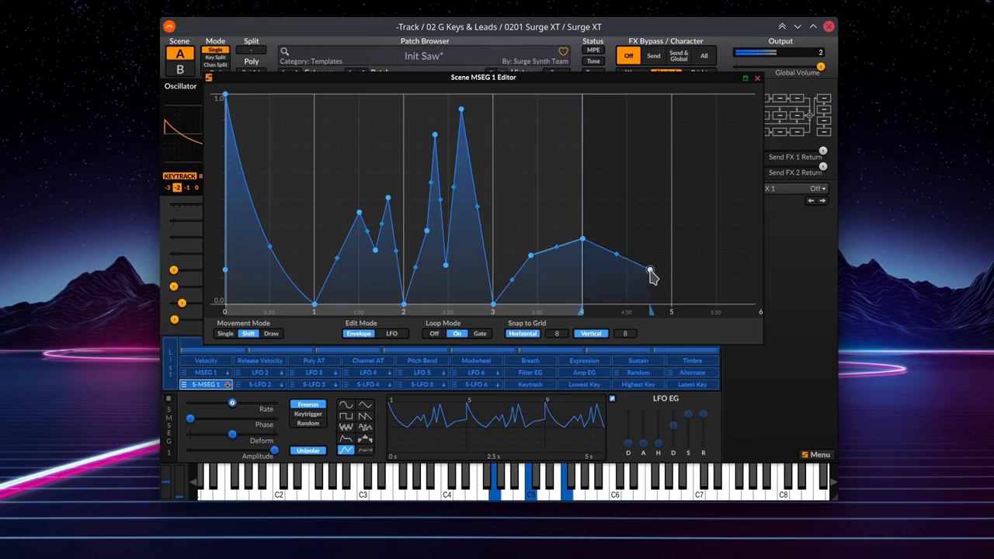
pyautogui.moveTo(651, 270); pyautogui.dragTo(659, 124)
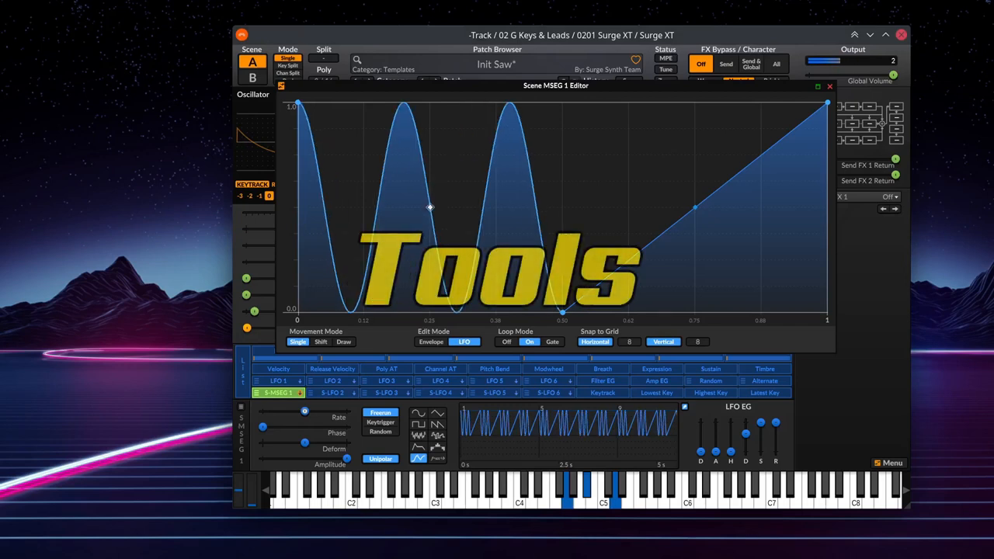
# Switch the sine segment to Triangle, then Sawtooth, then Square shapes via the segment menu.
pyautogui.rightClick(430, 208)
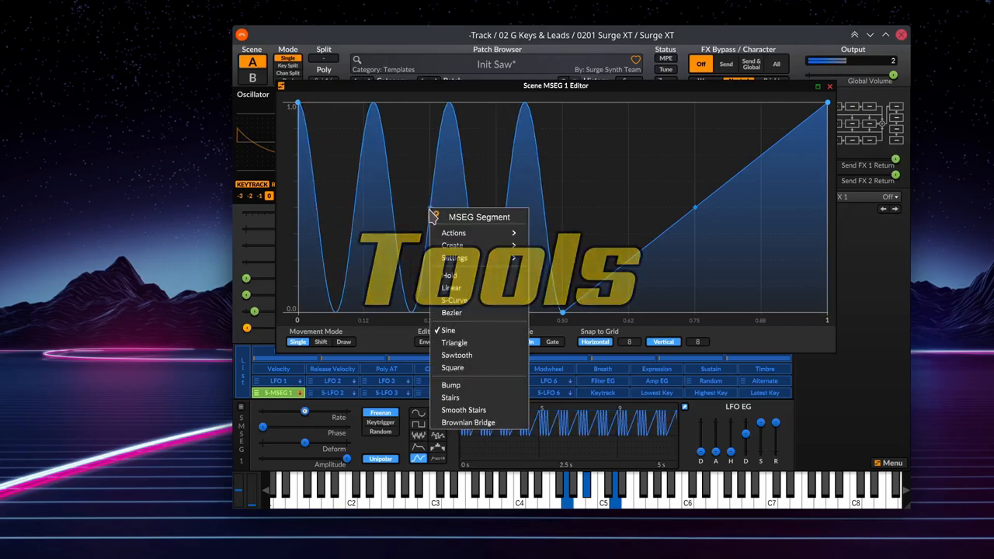
pyautogui.click(454, 343)
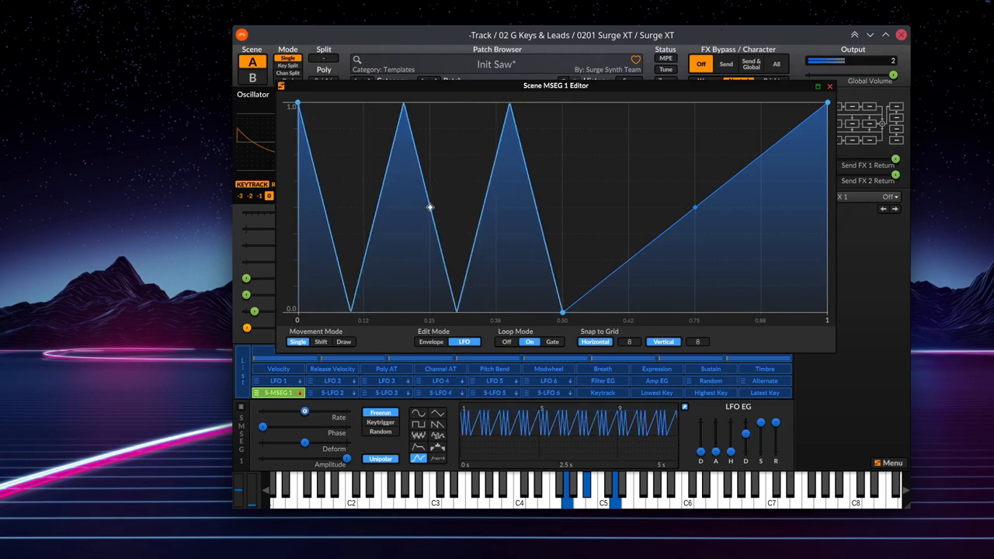
pyautogui.rightClick(430, 208)
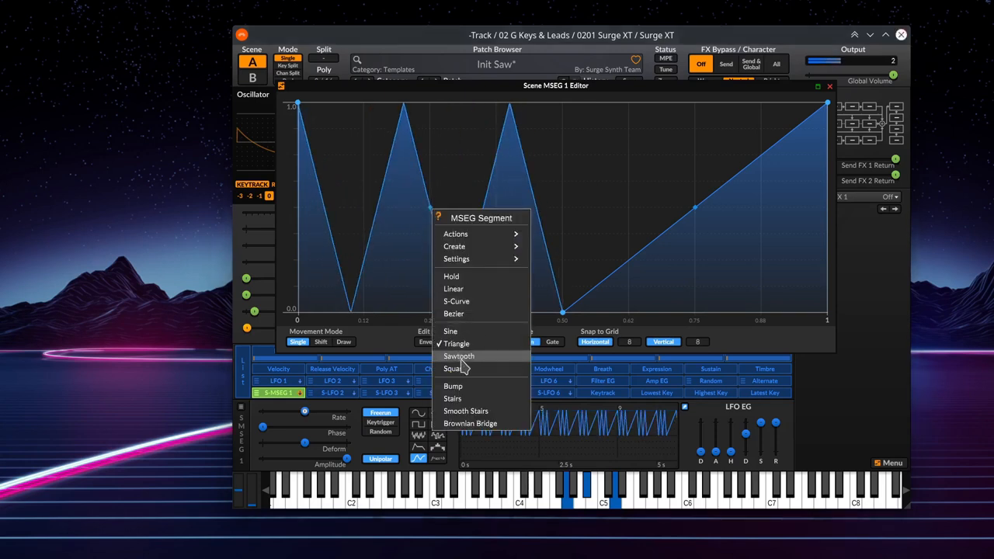
pyautogui.click(459, 356)
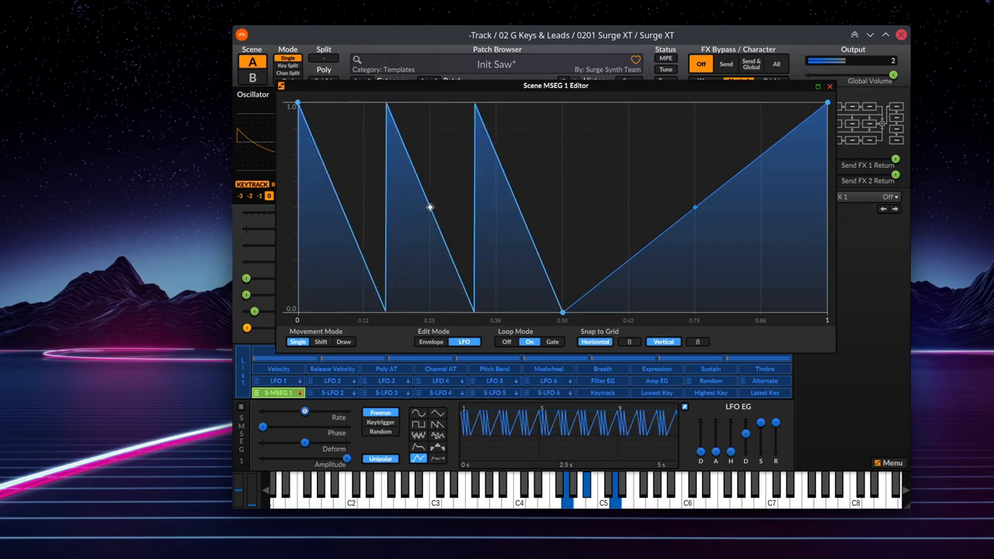
pyautogui.rightClick(430, 209)
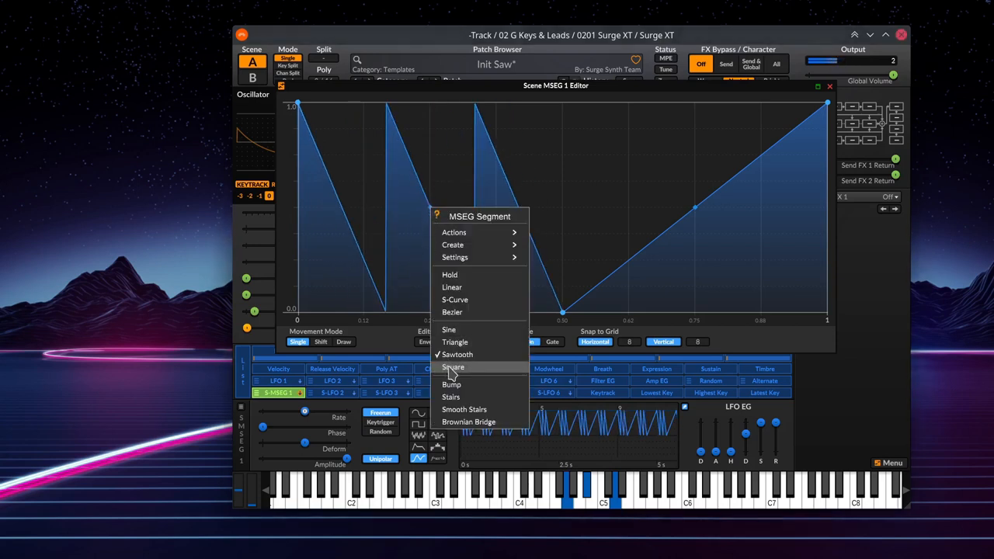
pyautogui.click(453, 366)
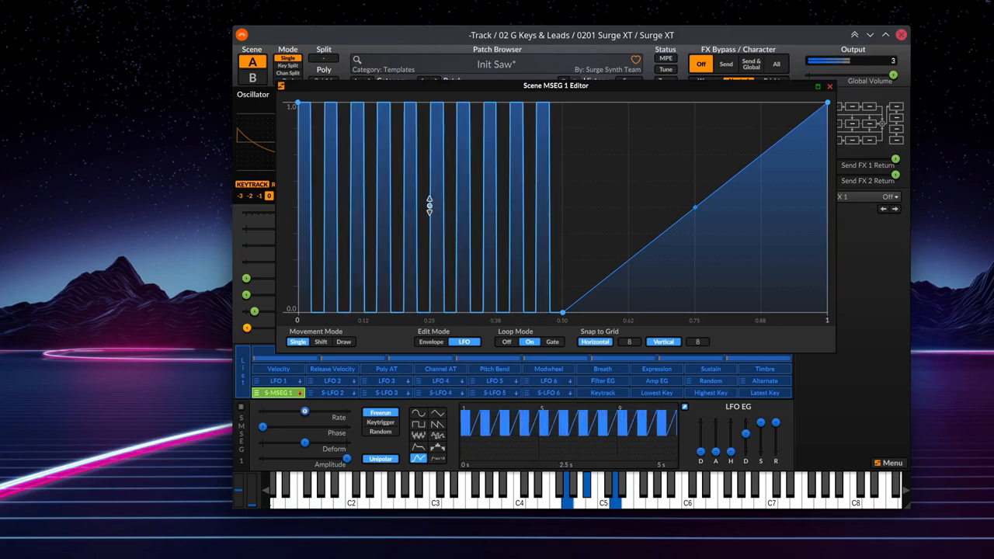
pyautogui.rightClick(428, 205)
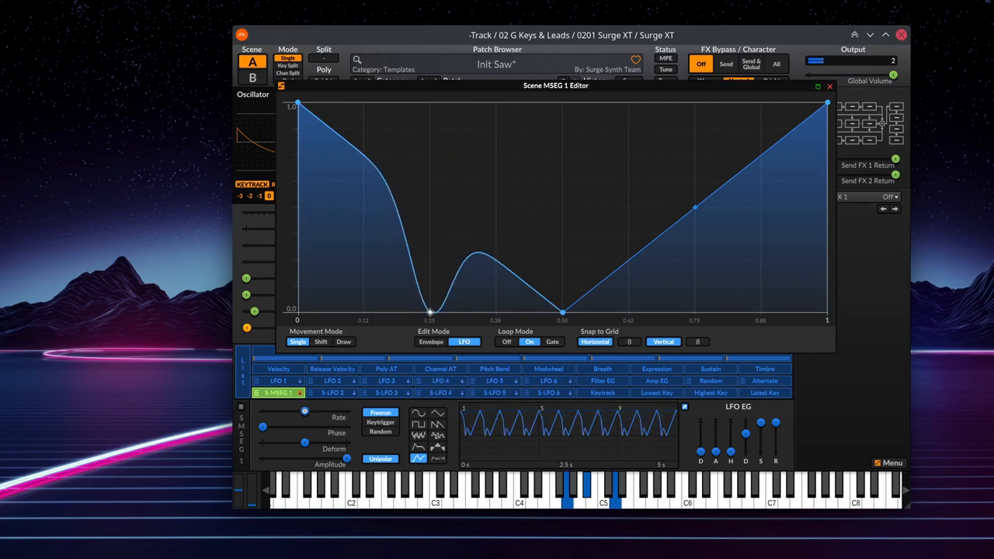
# Change the dip segment to stairs then a straight line, smooth the descent and prepare it for sine waves.
pyautogui.rightClick(429, 311)
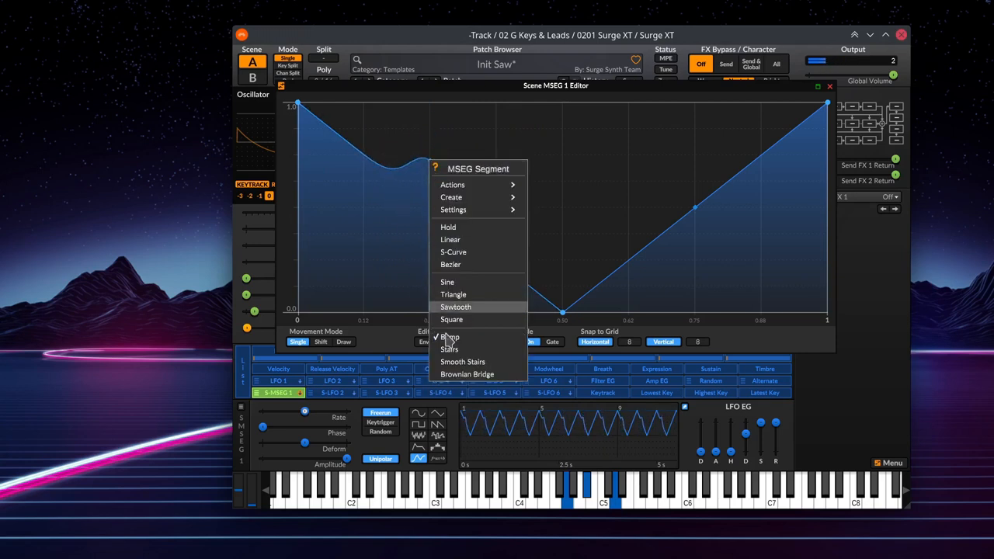
pyautogui.click(449, 348)
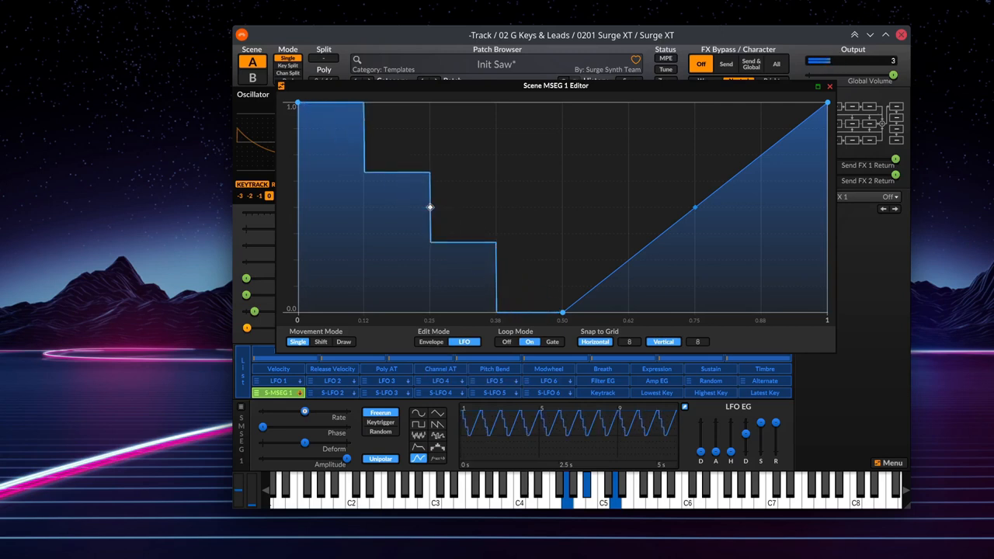
pyautogui.rightClick(430, 208)
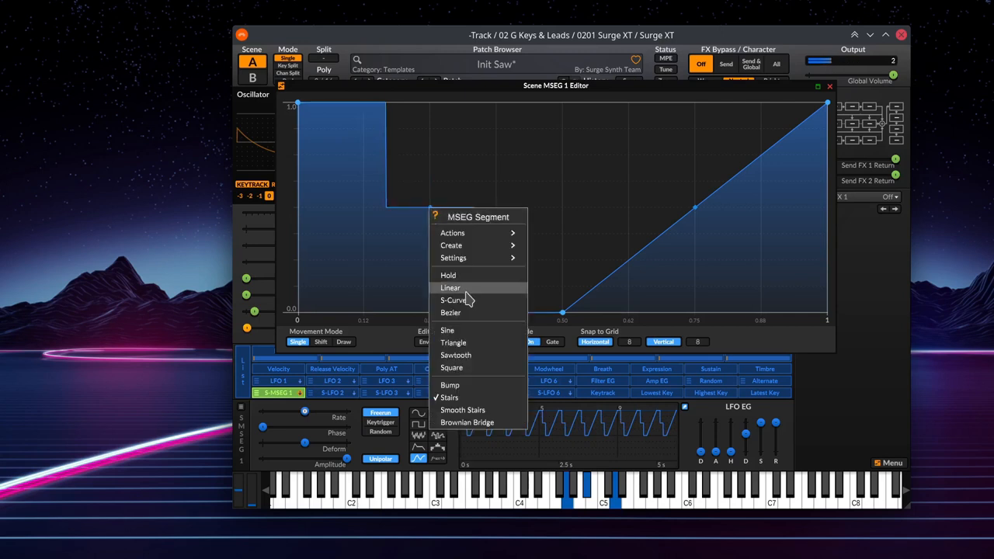
pyautogui.click(454, 301)
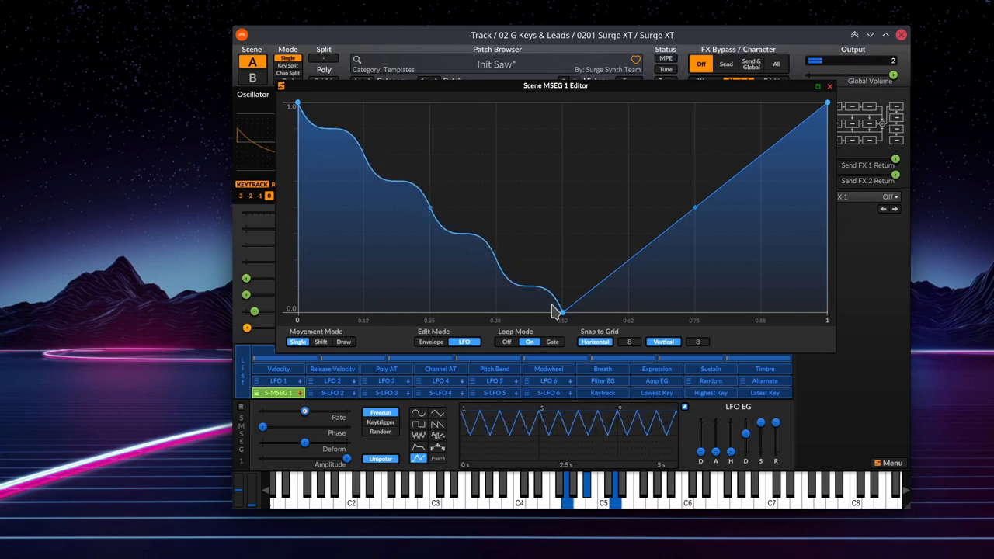
pyautogui.moveTo(559, 310); pyautogui.dragTo(696, 311)
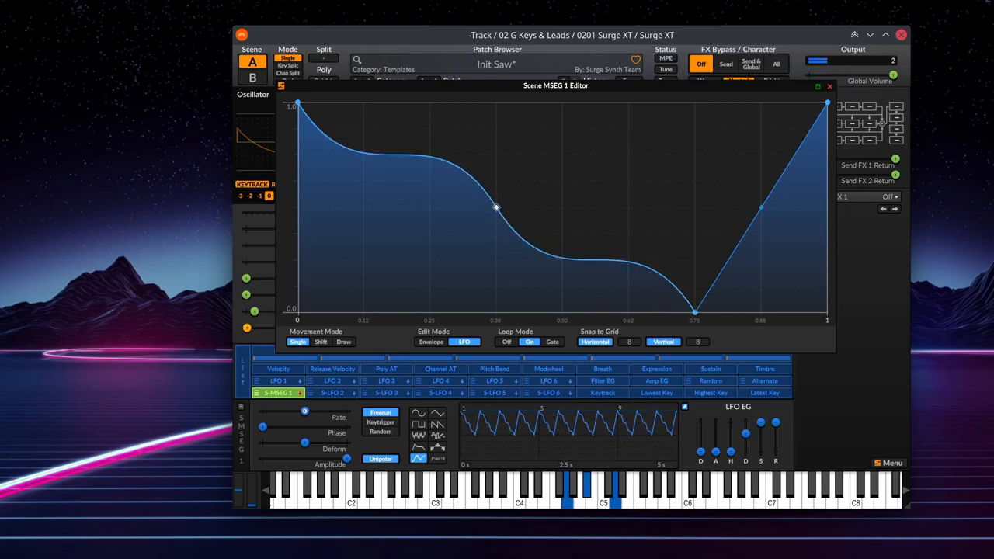
pyautogui.rightClick(497, 208)
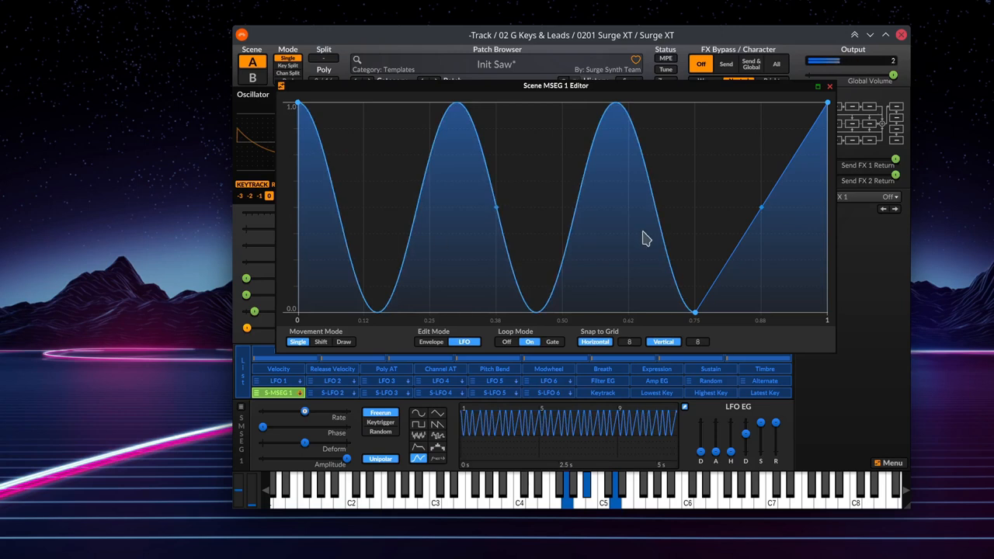
pyautogui.moveTo(758, 334)
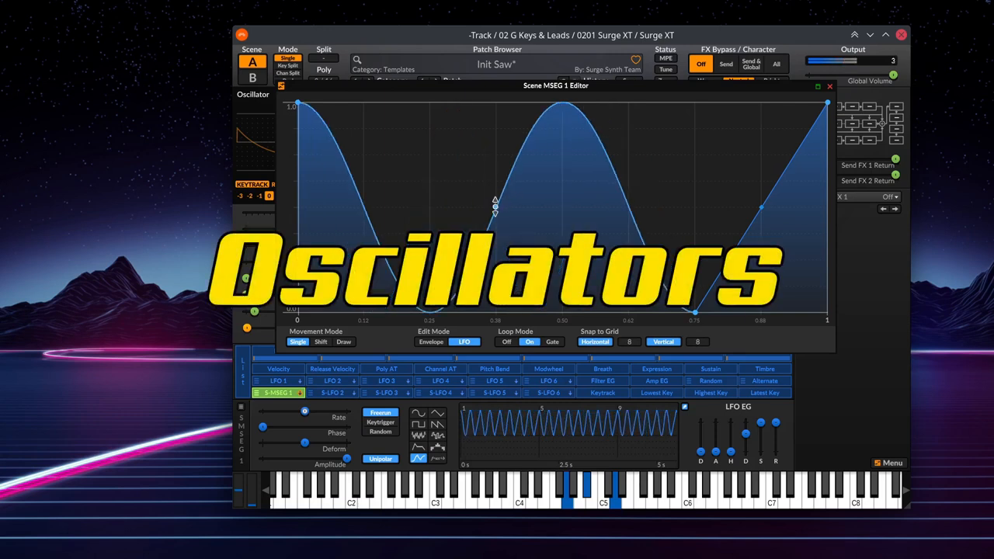
# Split the segment into ramps, quantise the nodes to snap divisions and halve one segment's duration.
pyautogui.rightClick(495, 205)
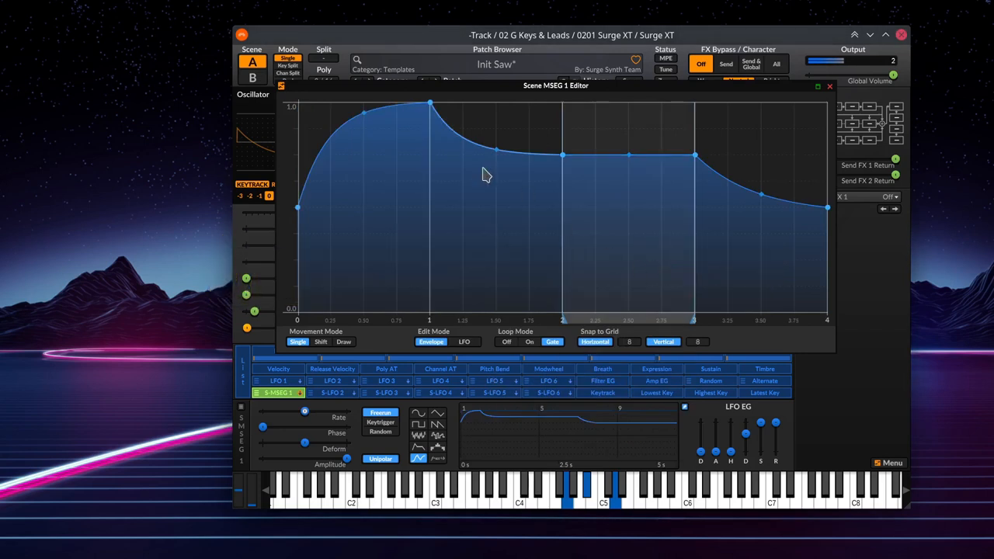
pyautogui.rightClick(484, 174)
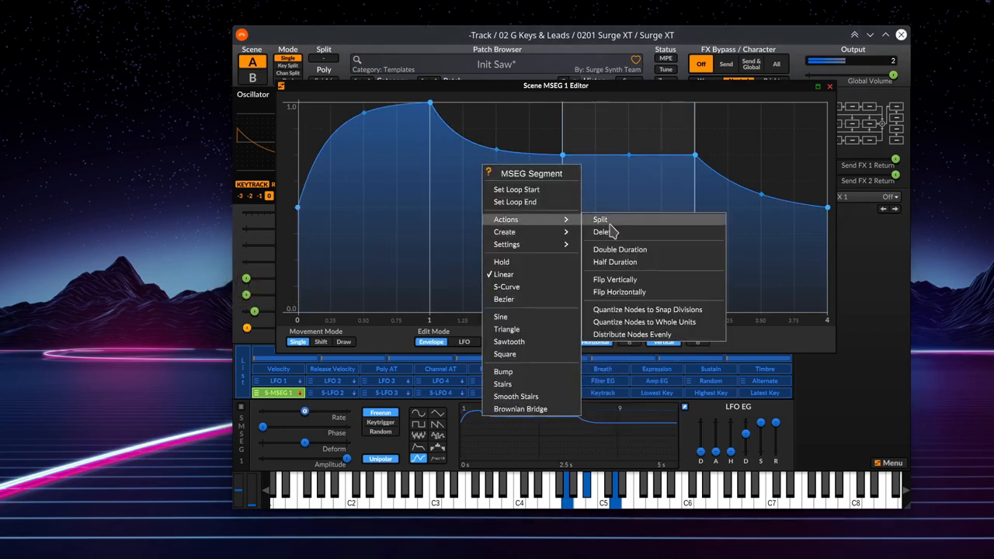
pyautogui.moveTo(505, 231)
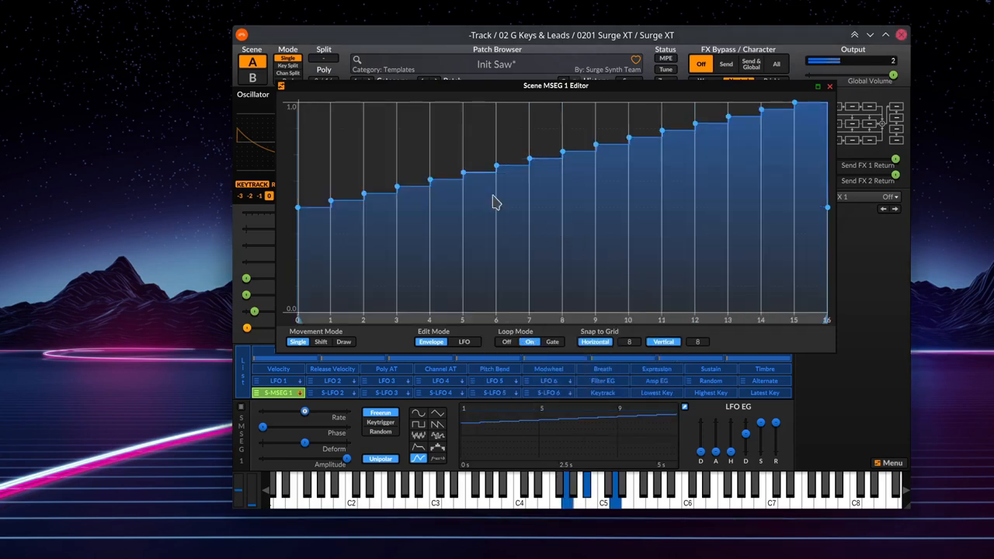
pyautogui.rightClick(497, 204)
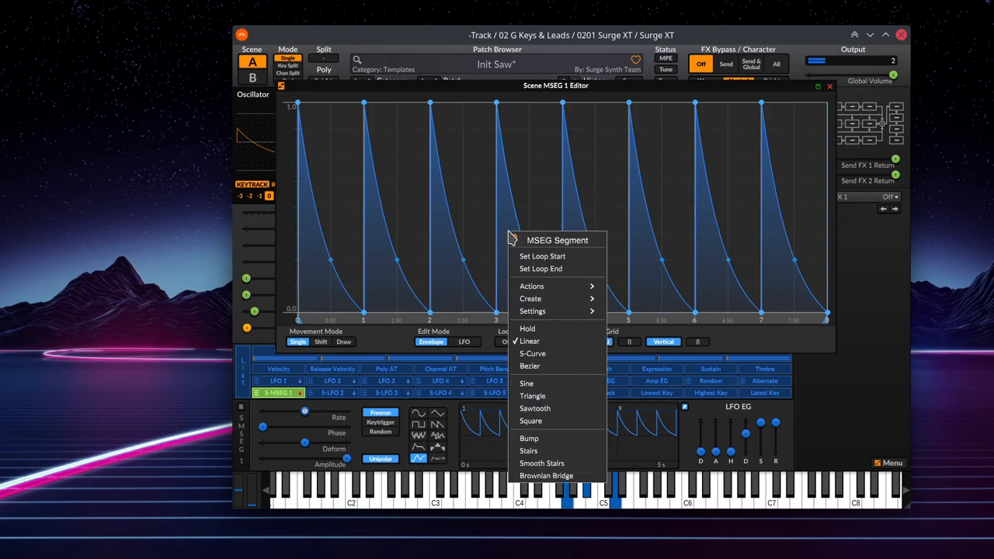
pyautogui.moveTo(531, 286)
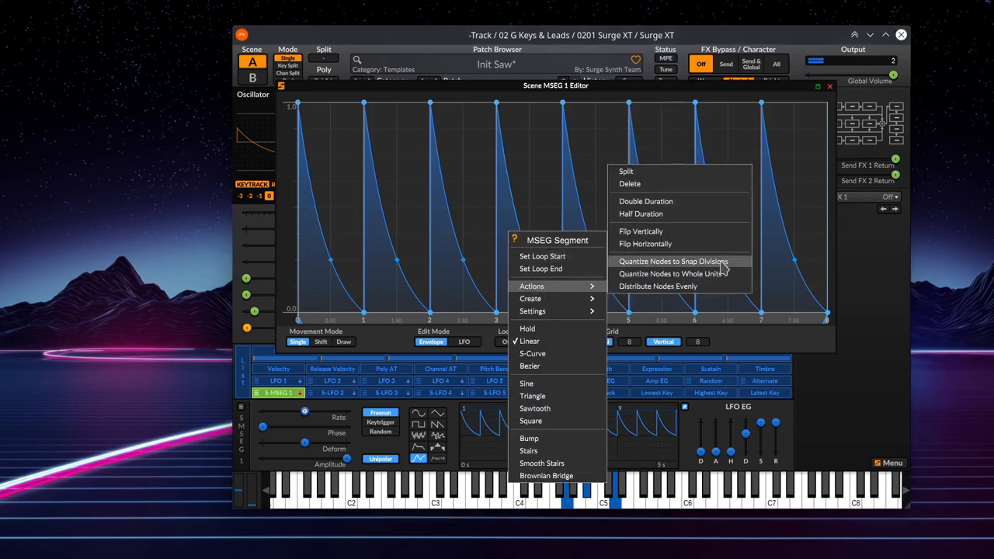
pyautogui.click(671, 261)
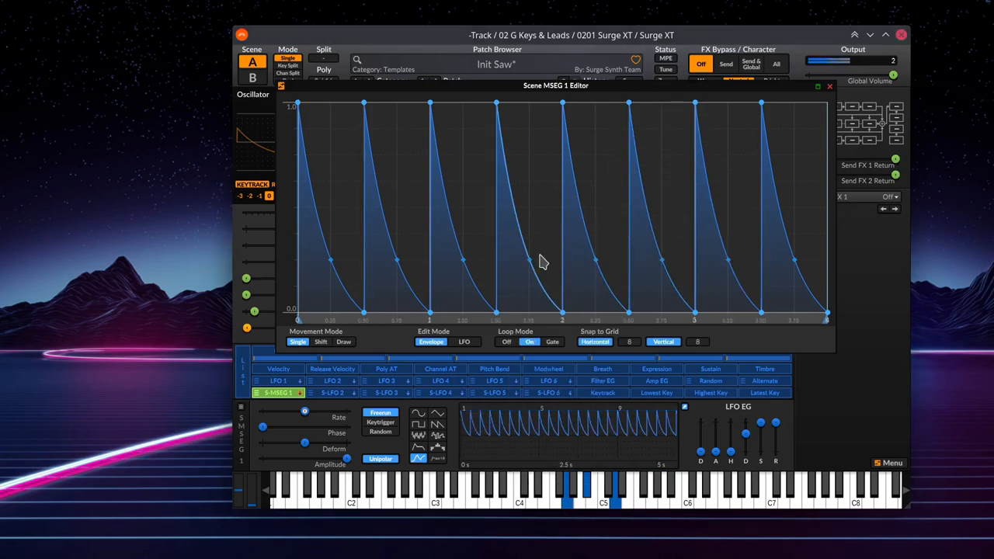
pyautogui.rightClick(544, 261)
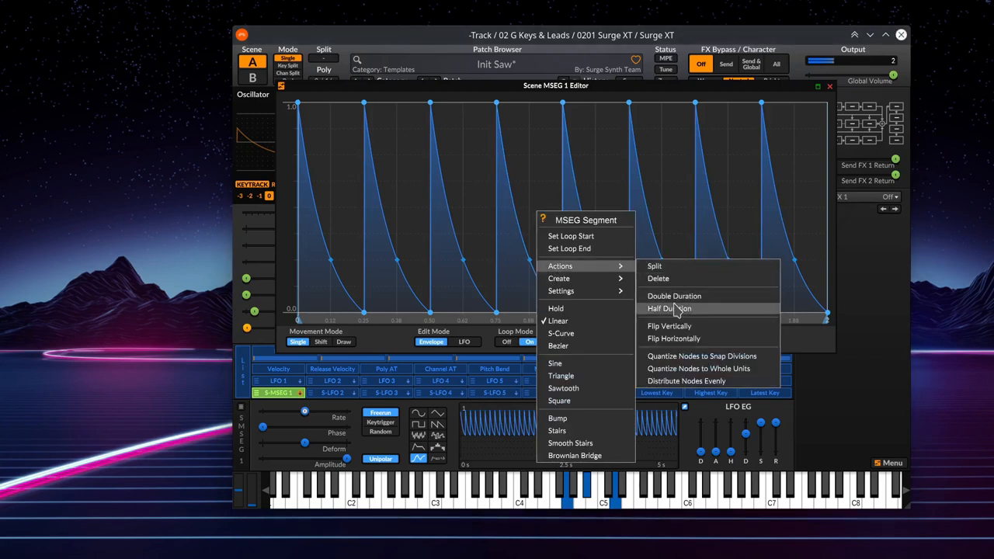
pyautogui.click(674, 295)
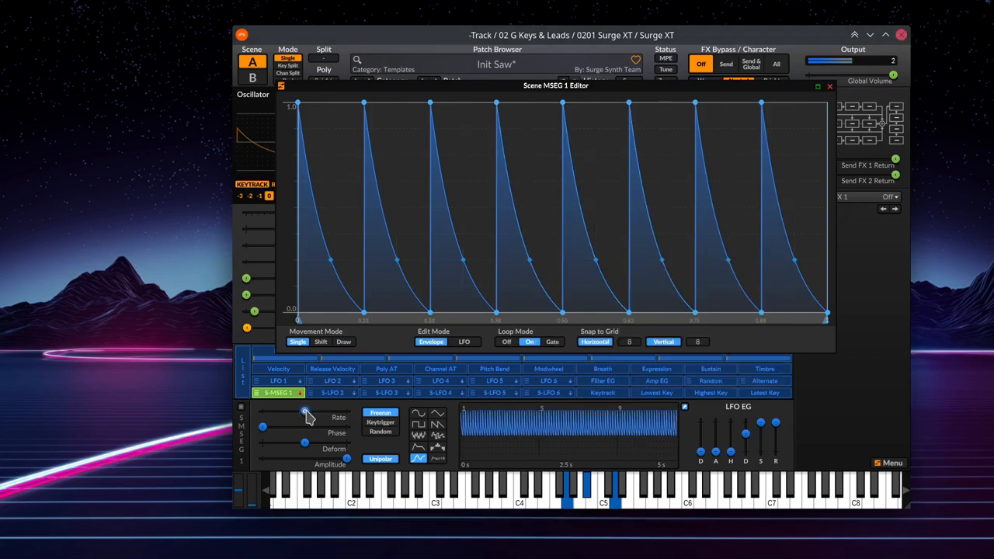
# Adjust further segment options and double the duration of the fourth ramp into a wider shape.
pyautogui.rightClick(305, 417)
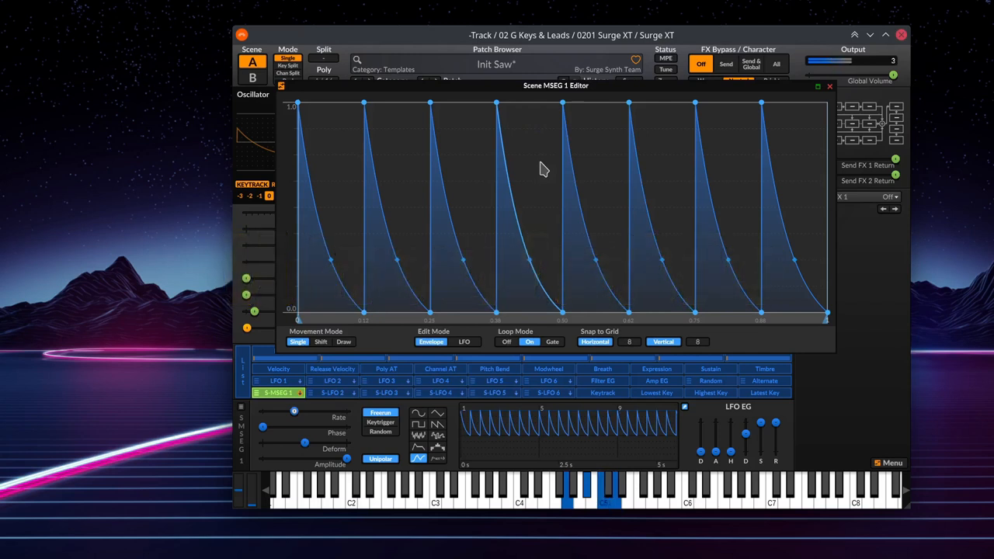
pyautogui.click(605, 489)
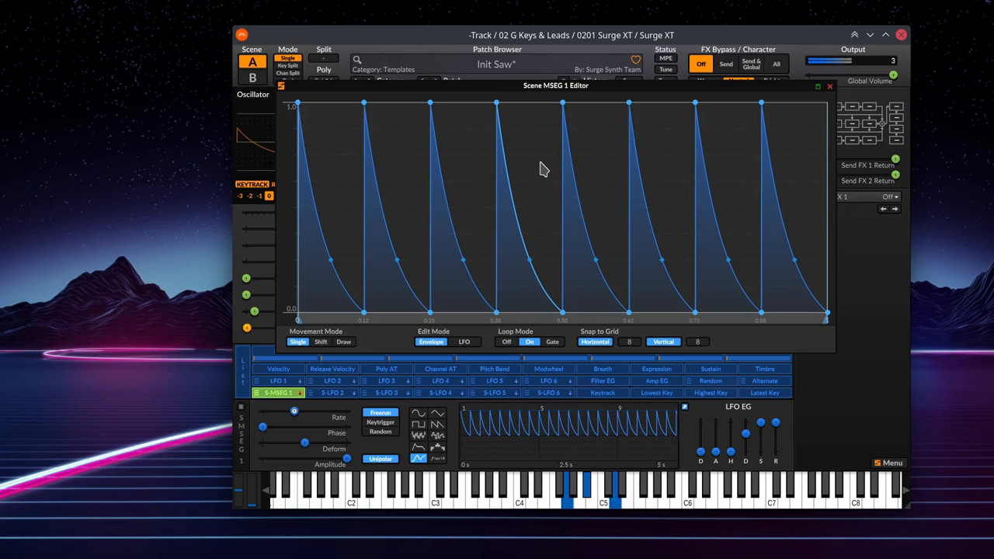
pyautogui.click(606, 494)
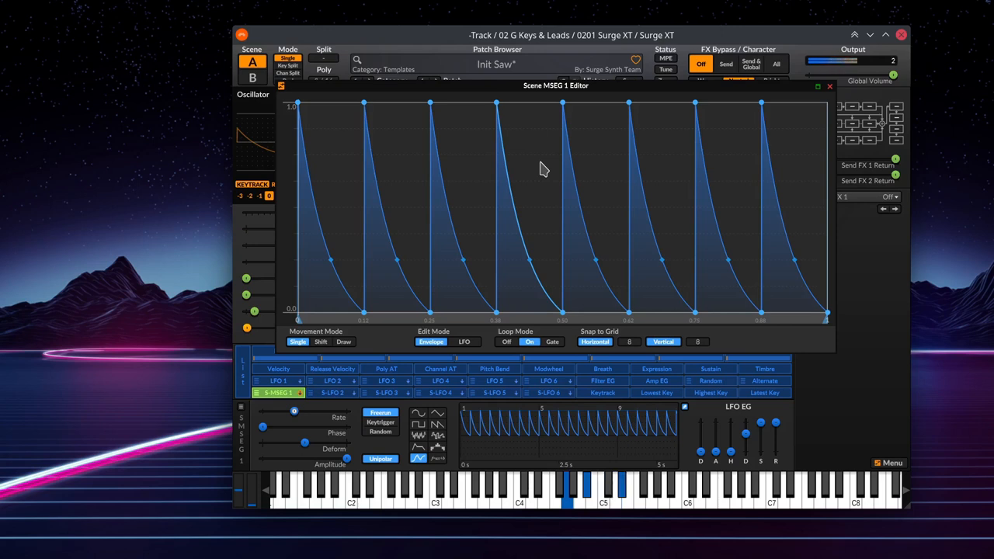
pyautogui.rightClick(543, 169)
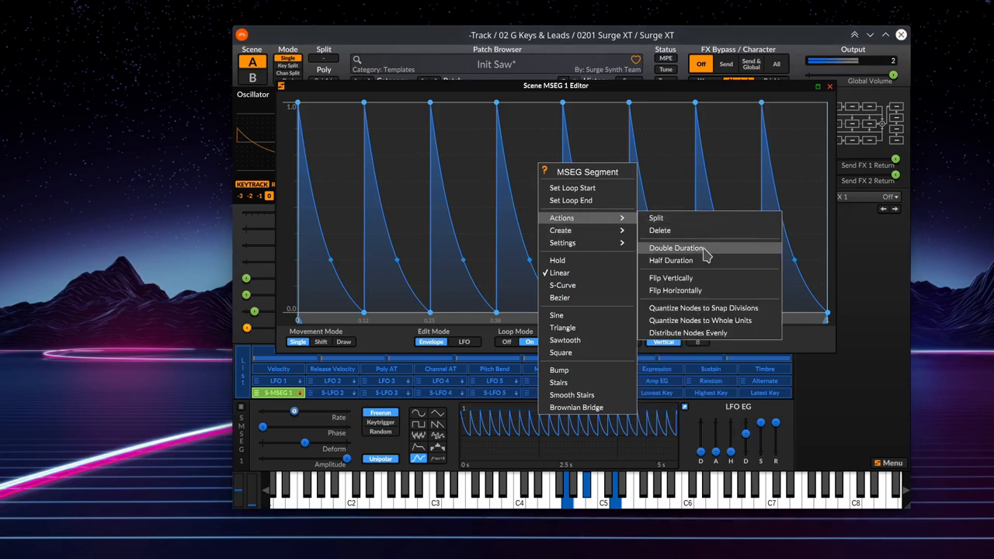
pyautogui.click(674, 248)
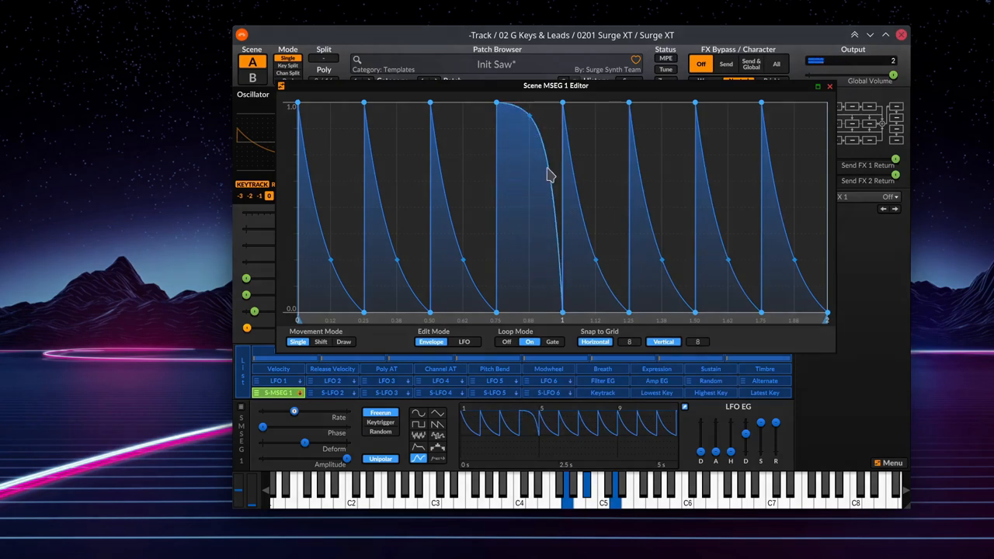
# Set segment shapes in Scene MSEG 2 to form a plateau followed by a down-and-up wave cycle.
pyautogui.rightClick(550, 174)
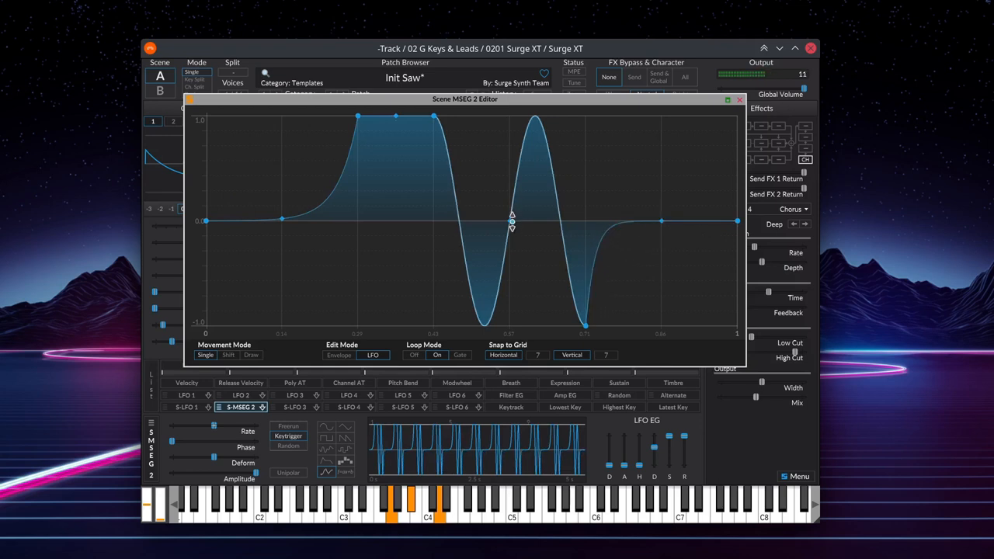
# Change the wave section to Square and reshape the middle into a peak with a long descent.
pyautogui.rightClick(512, 221)
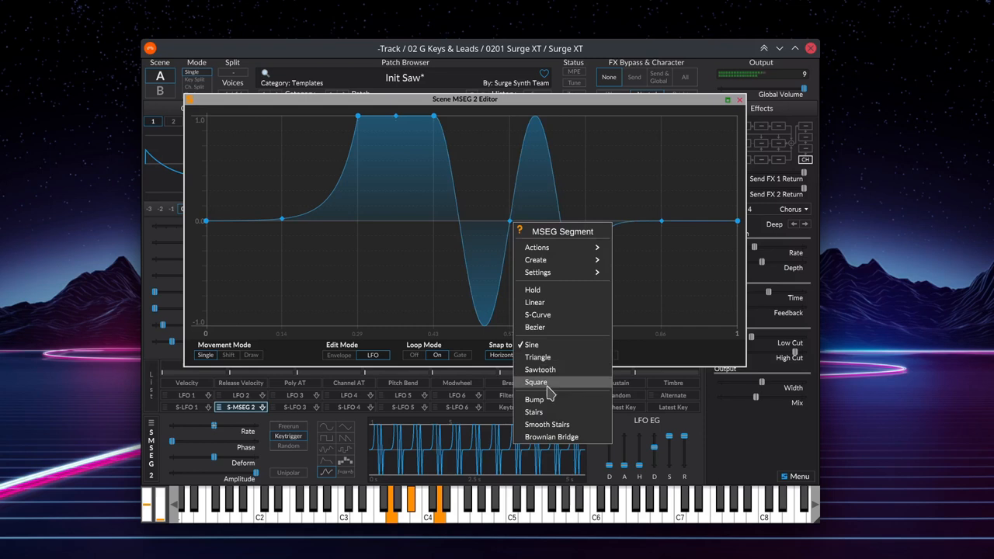
pyautogui.click(536, 382)
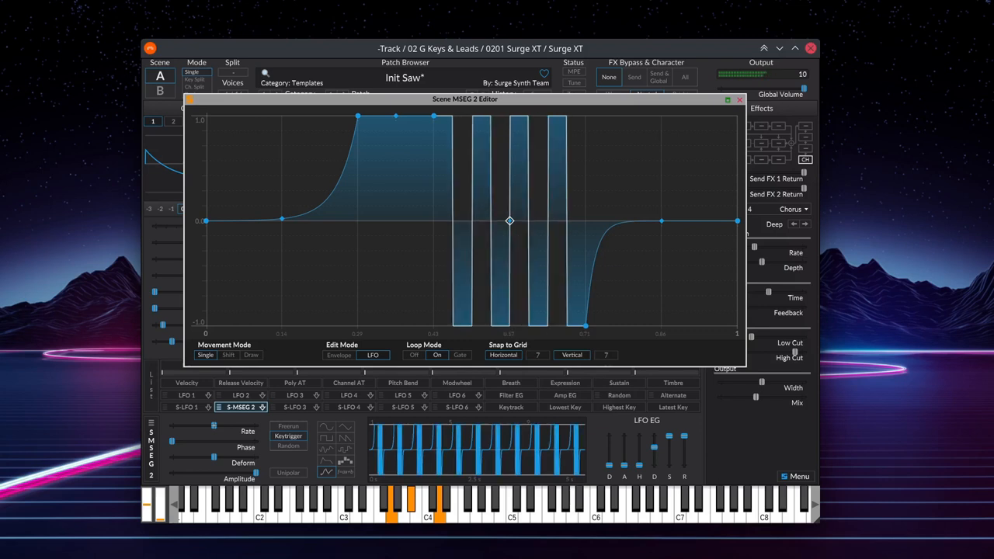
pyautogui.moveTo(509, 221); pyautogui.dragTo(506, 220)
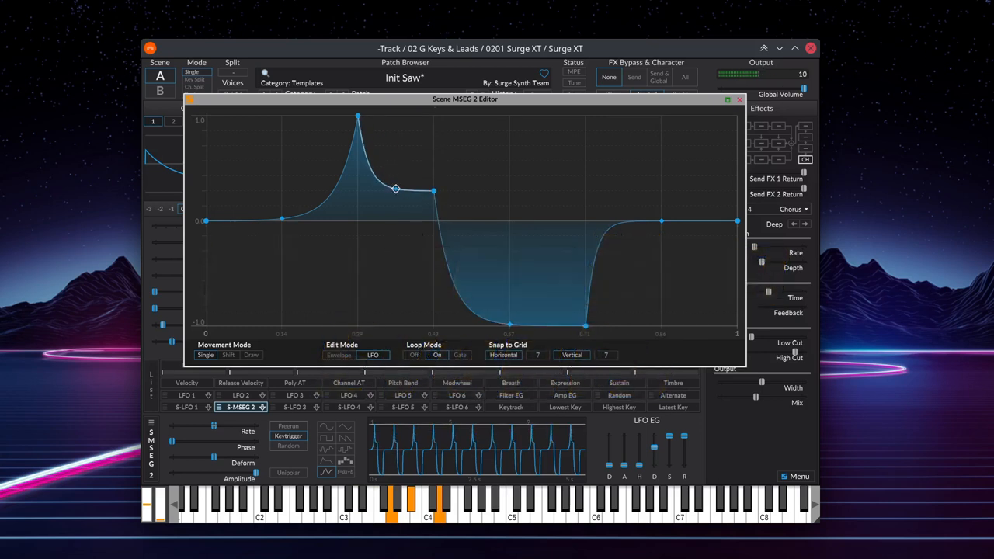
# Round the peak into a plateau and bend the descent into a sharp dip to -1.
pyautogui.moveTo(396, 190); pyautogui.dragTo(435, 193)
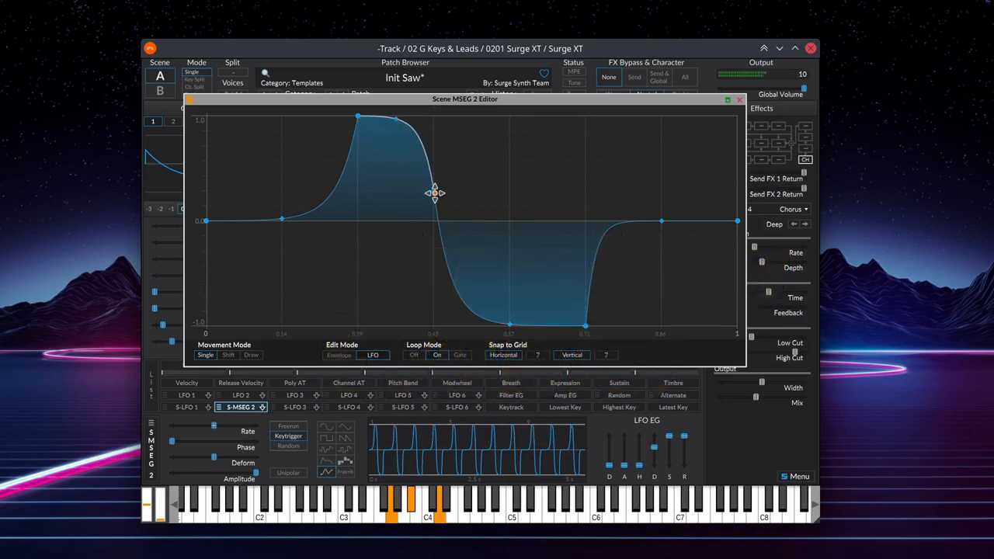
pyautogui.moveTo(435, 193); pyautogui.dragTo(432, 221)
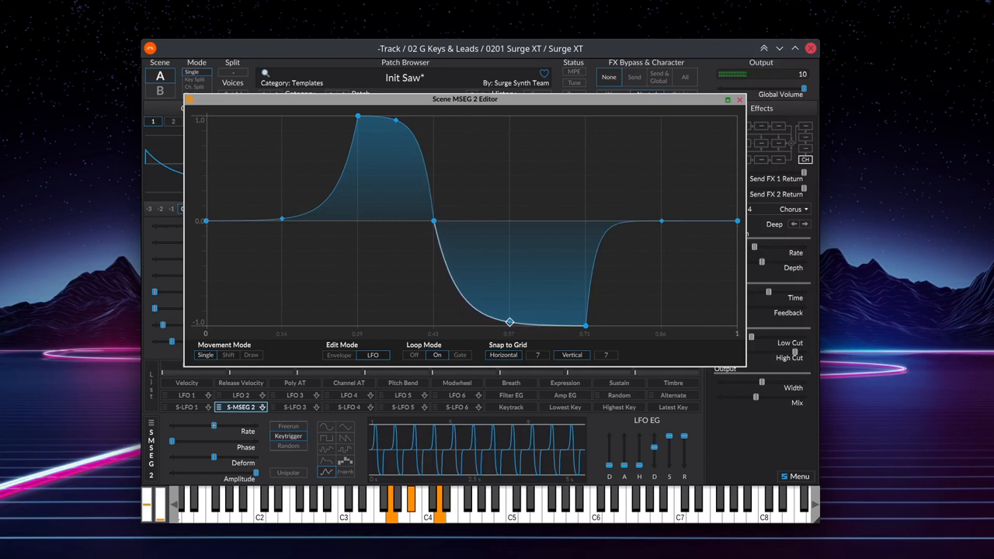
pyautogui.moveTo(510, 320); pyautogui.dragTo(509, 246)
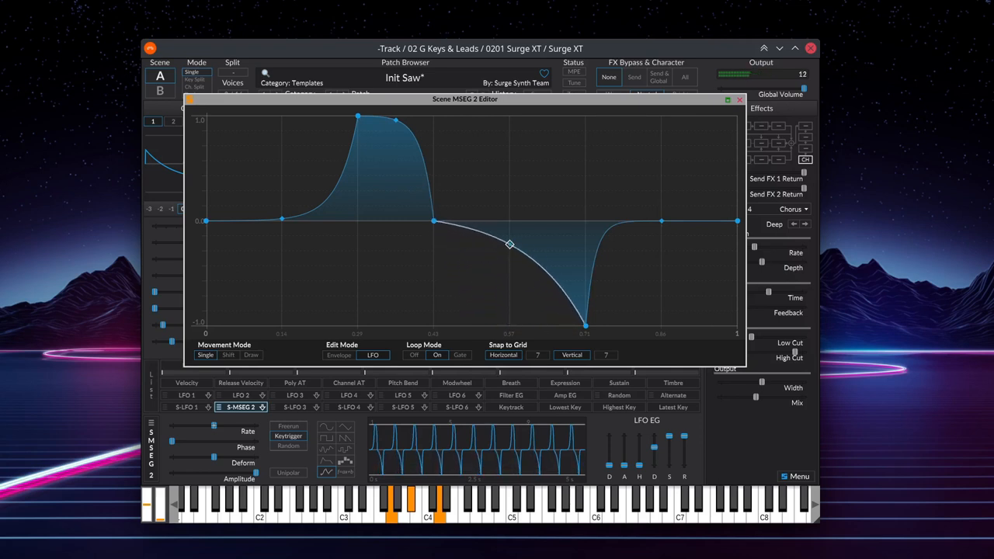
pyautogui.moveTo(509, 246); pyautogui.dragTo(509, 221)
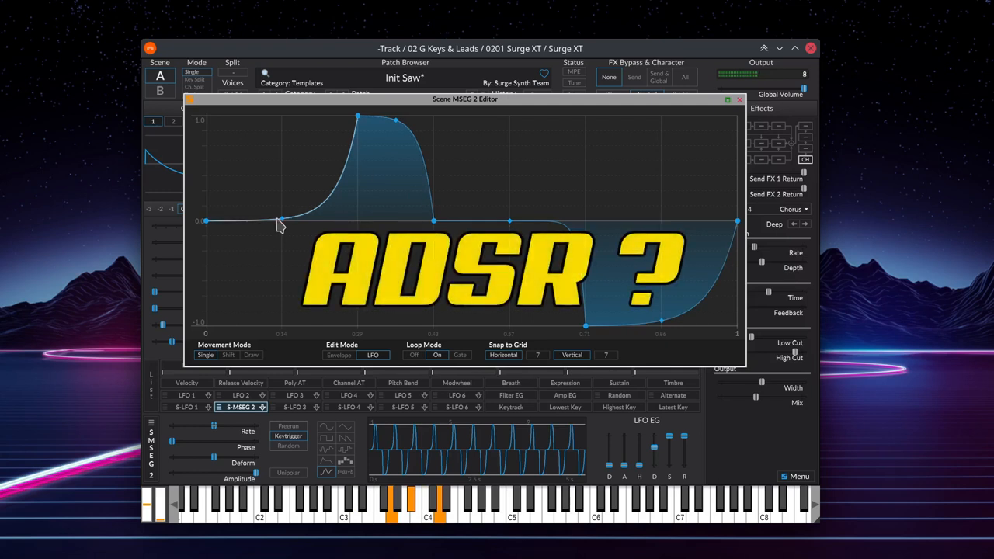
# Drag the rising and middle sections into held plateaus at +1 and -1.
pyautogui.moveTo(289, 219); pyautogui.dragTo(282, 194)
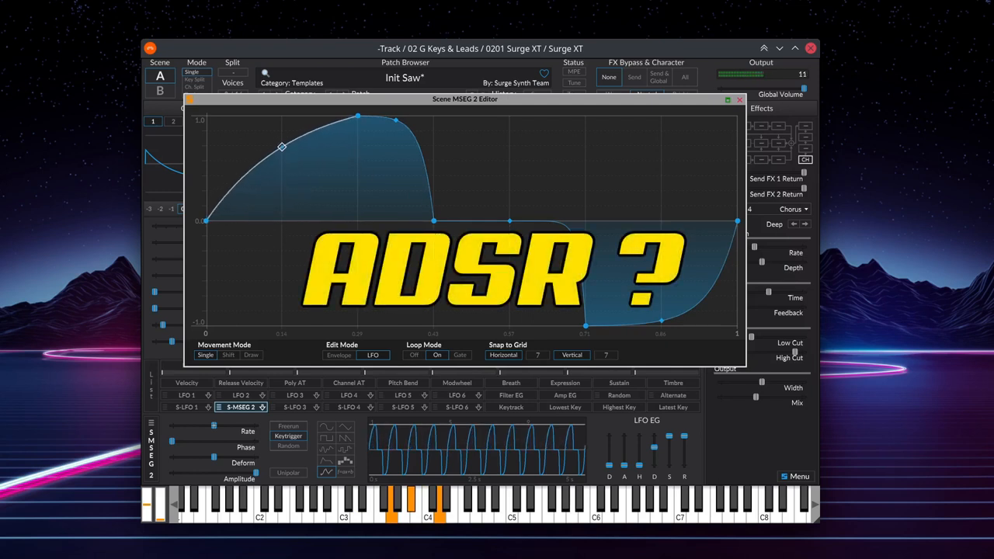
pyautogui.moveTo(281, 146); pyautogui.dragTo(396, 121)
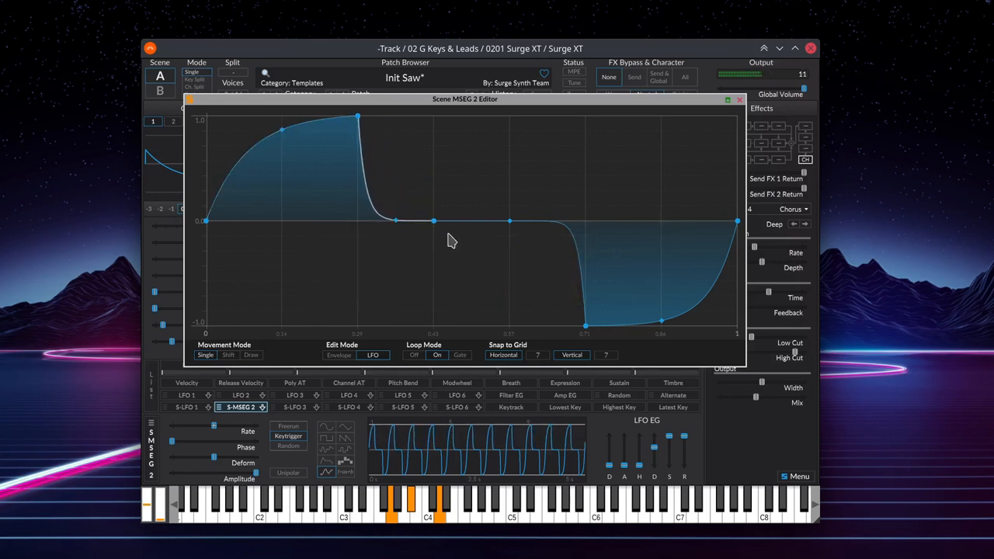
pyautogui.moveTo(509, 220); pyautogui.dragTo(485, 180)
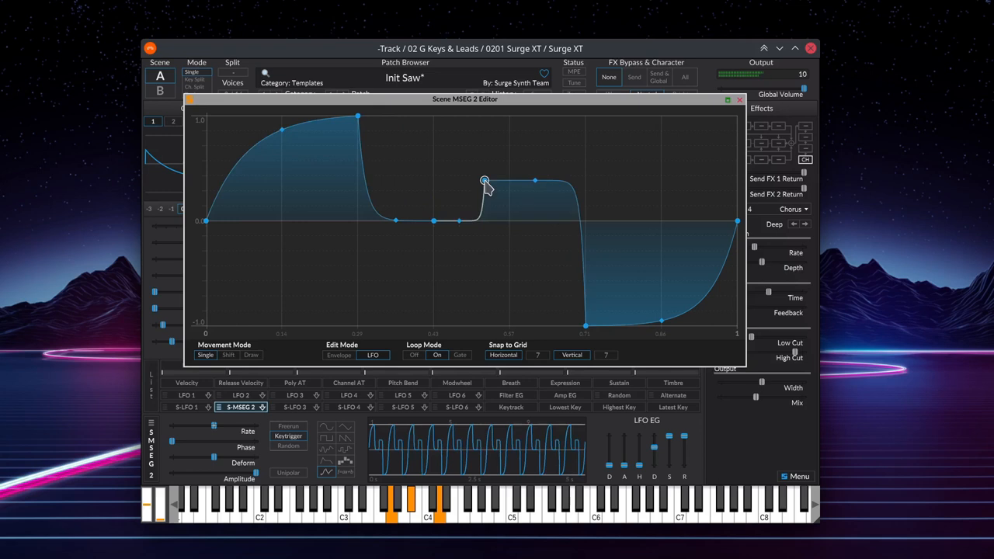
pyautogui.moveTo(485, 180); pyautogui.dragTo(509, 146)
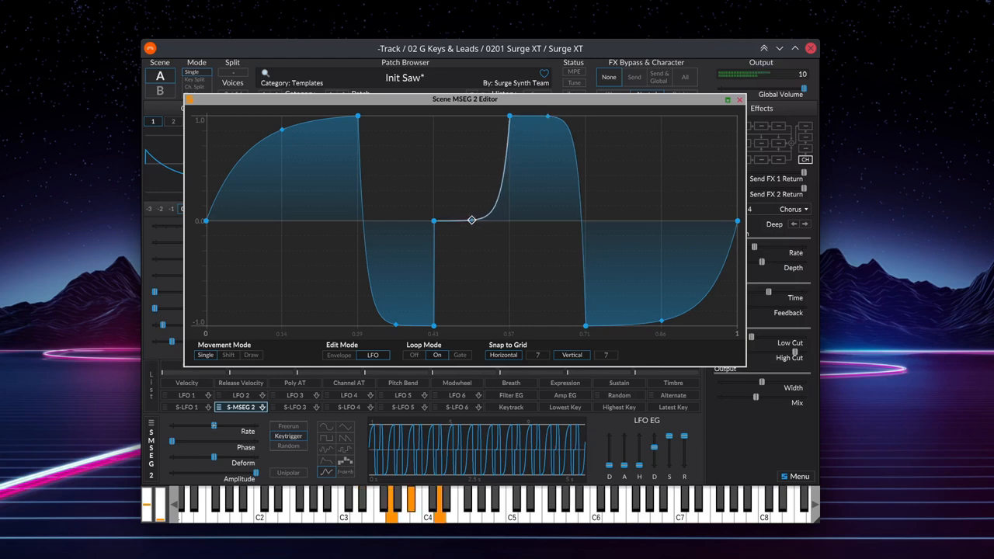
# Bend the rises into exponential curves, ease the return to zero and narrow the high section into a spike.
pyautogui.moveTo(472, 221); pyautogui.dragTo(472, 144)
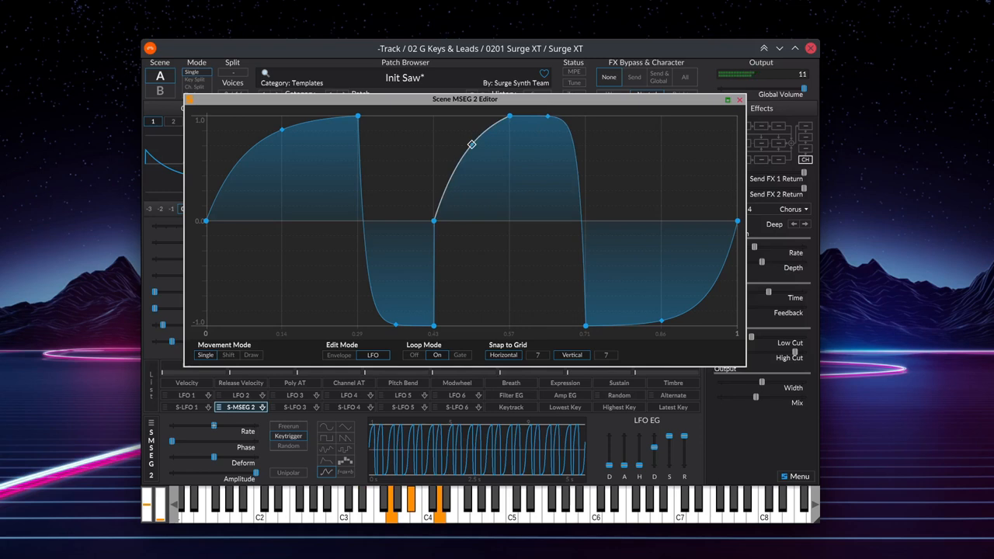
pyautogui.moveTo(473, 146); pyautogui.dragTo(472, 117)
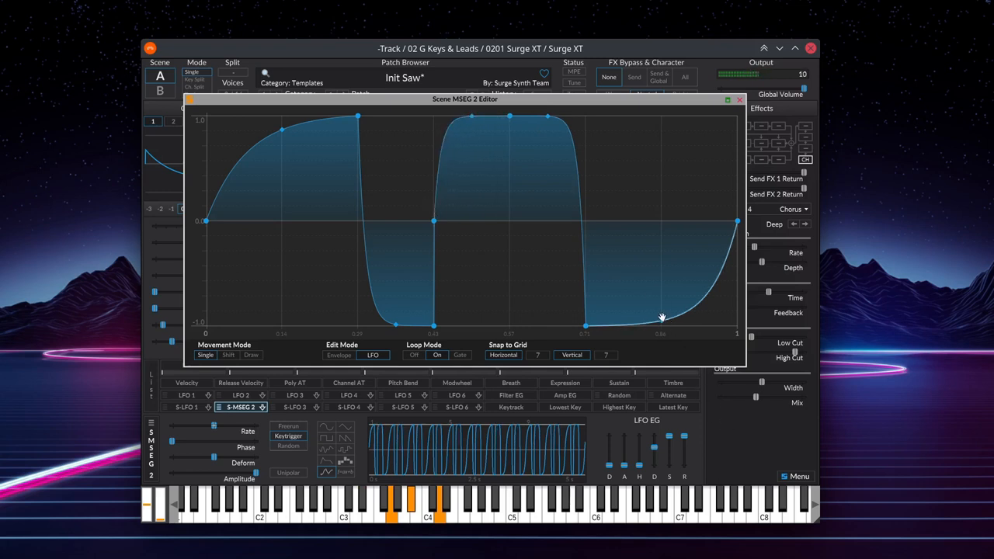
pyautogui.moveTo(661, 318); pyautogui.dragTo(660, 258)
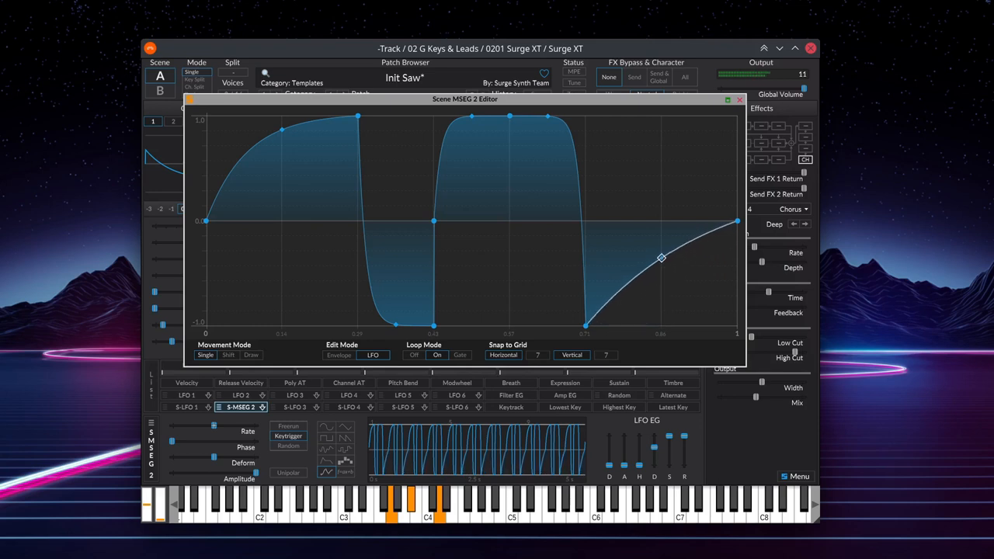
pyautogui.moveTo(662, 258); pyautogui.dragTo(661, 240)
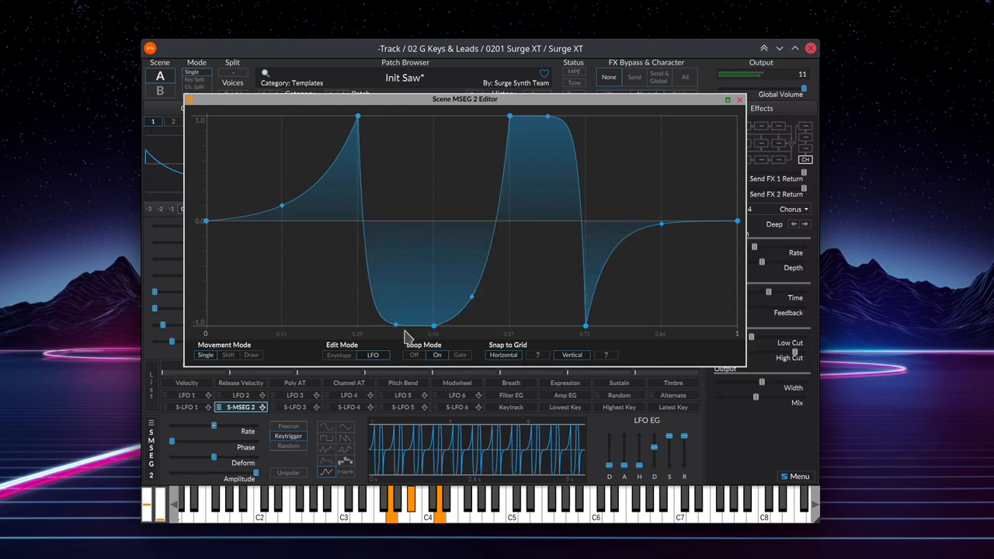
pyautogui.moveTo(434, 326); pyautogui.dragTo(472, 317)
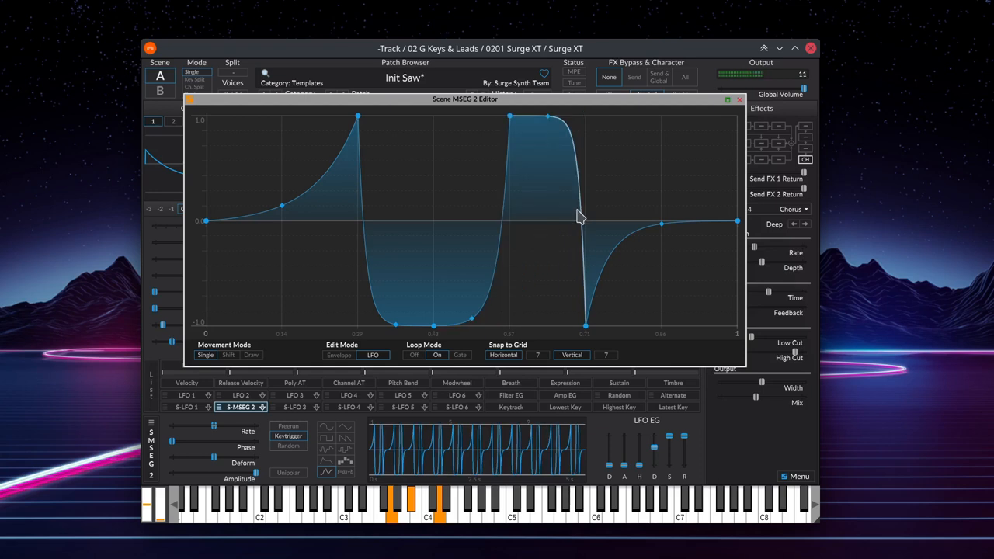
pyautogui.moveTo(547, 116); pyautogui.dragTo(588, 115)
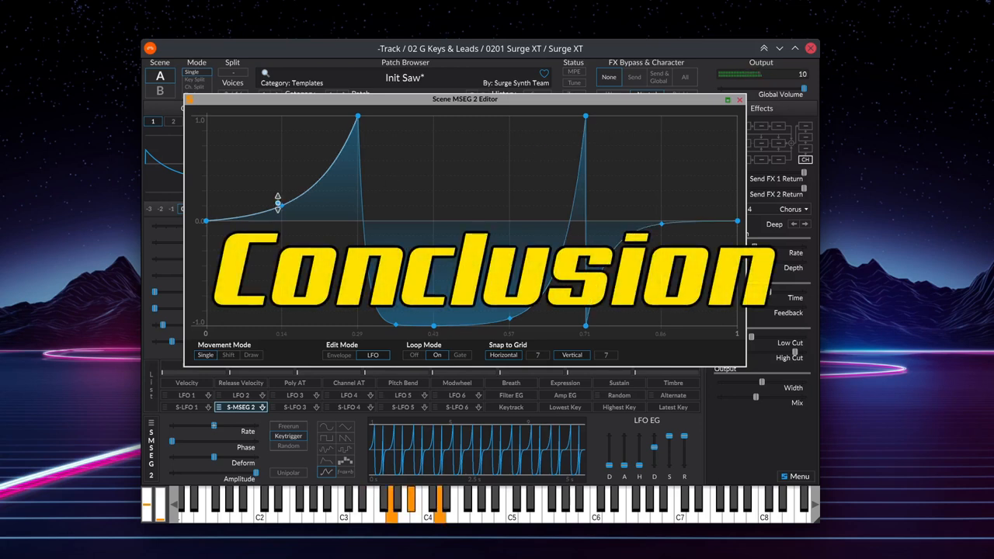
# Reshape the first peak into a held plateau with a convex rising ramp, lowered to about half height.
pyautogui.moveTo(277, 204); pyautogui.dragTo(281, 159)
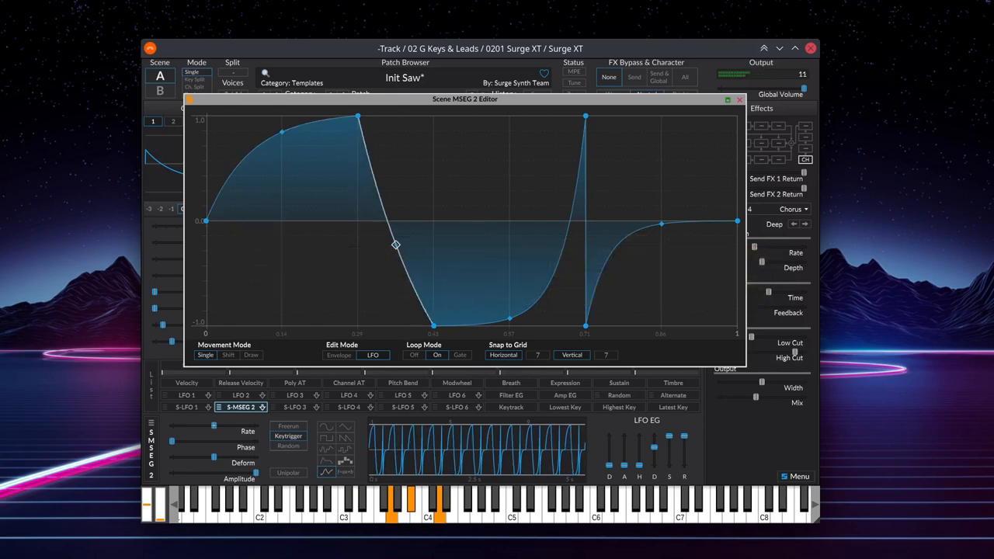
pyautogui.moveTo(396, 247); pyautogui.dragTo(396, 116)
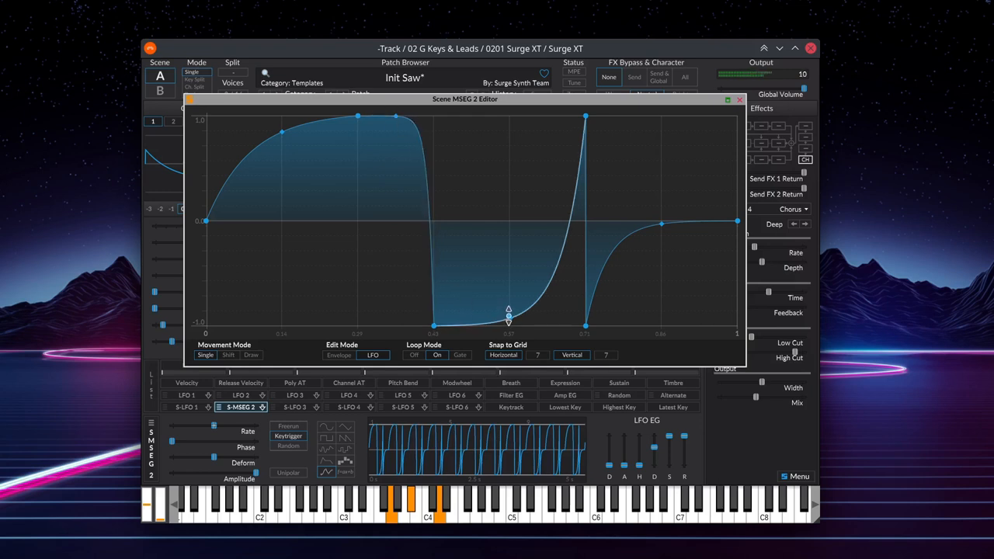
pyautogui.moveTo(509, 319); pyautogui.dragTo(510, 224)
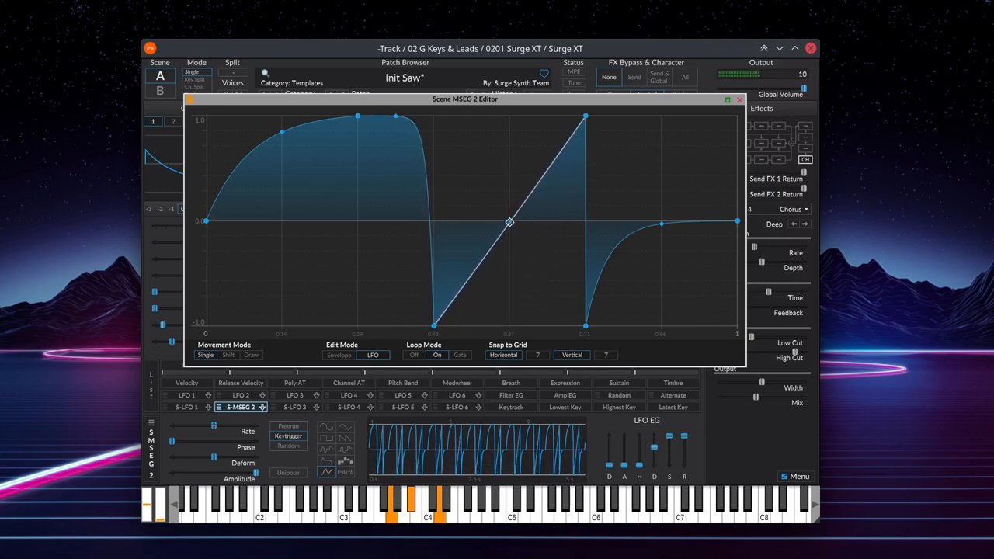
pyautogui.moveTo(510, 224); pyautogui.dragTo(509, 171)
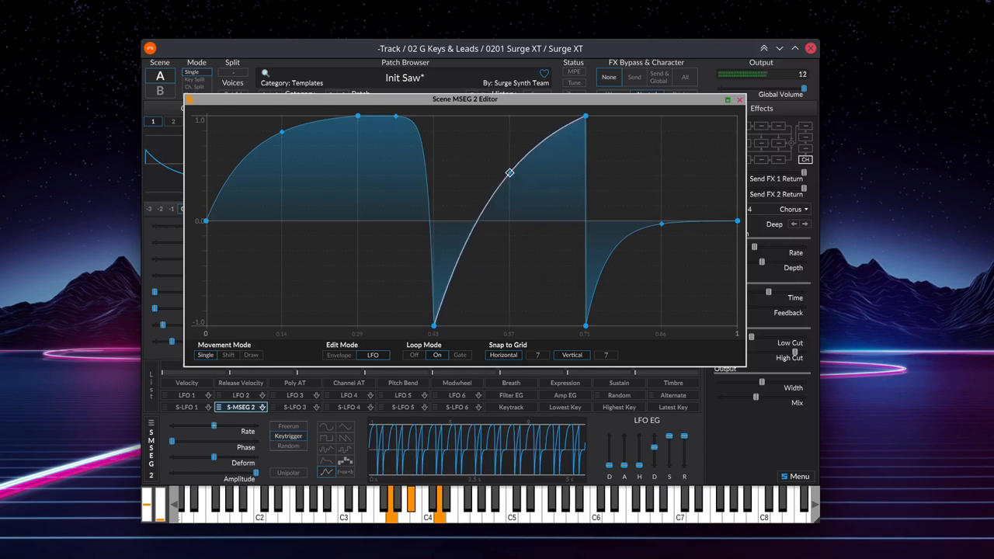
pyautogui.moveTo(509, 172); pyautogui.dragTo(509, 130)
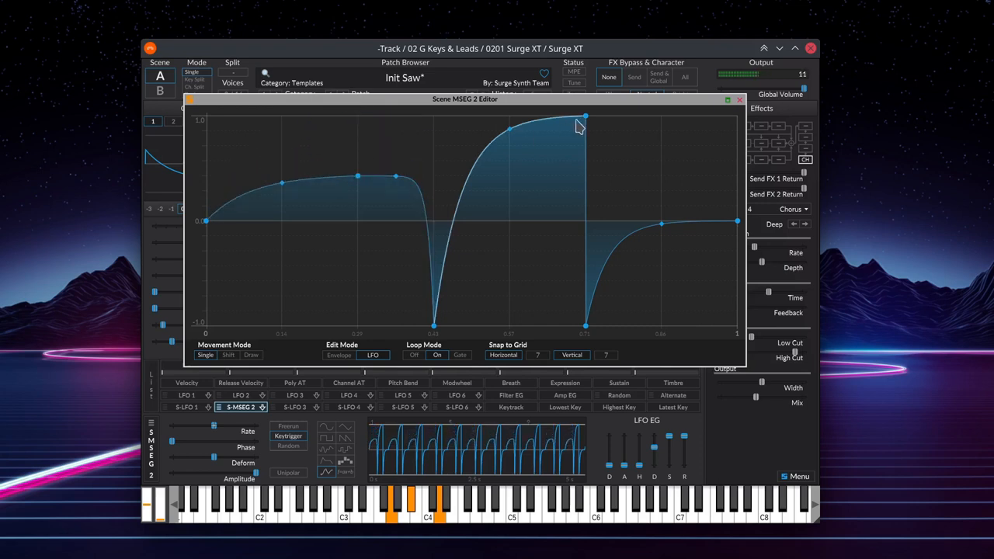
# Lower the second peak to half height and raise the dip between the humps, then bring up a node's options.
pyautogui.moveTo(587, 117); pyautogui.dragTo(586, 160)
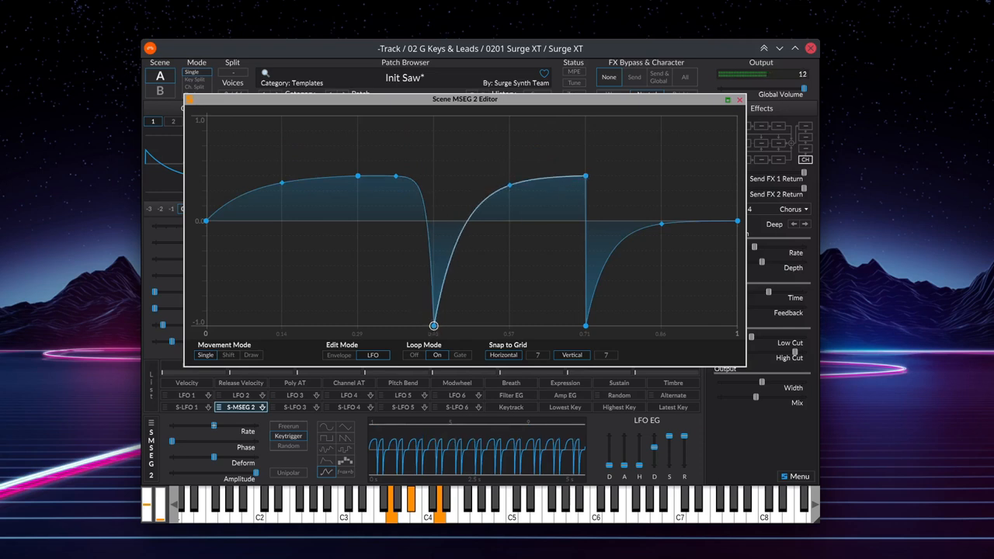
pyautogui.moveTo(433, 324); pyautogui.dragTo(433, 235)
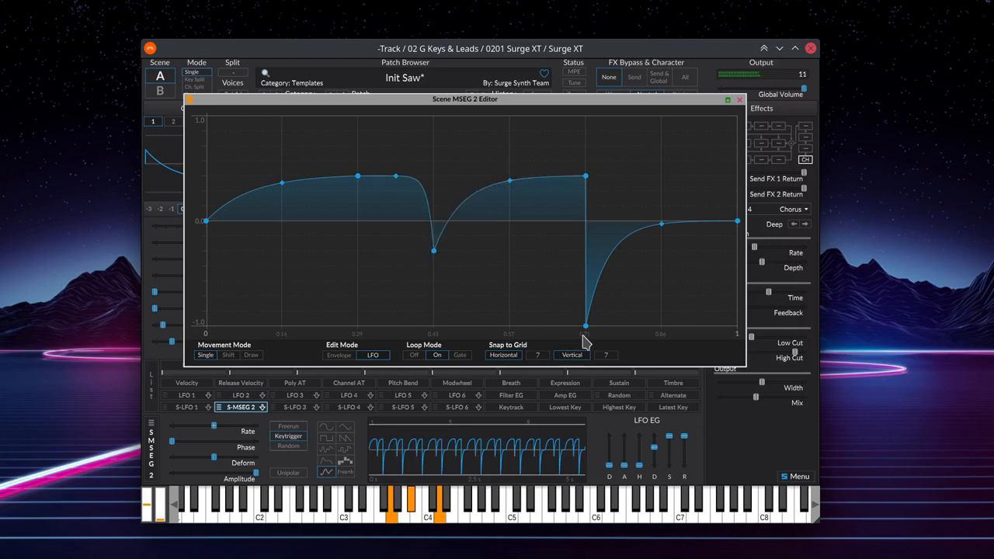
pyautogui.moveTo(586, 324); pyautogui.dragTo(586, 266)
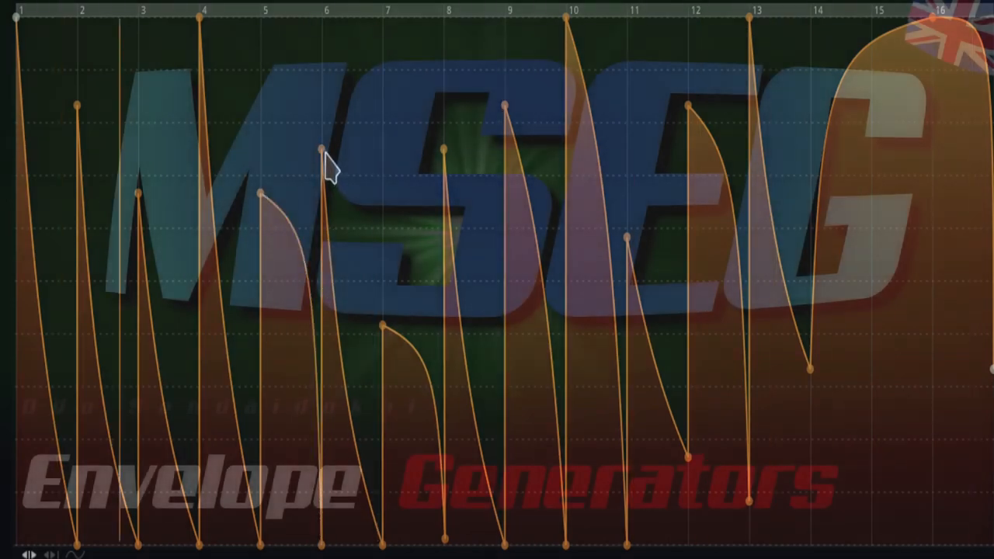
pyautogui.rightClick(320, 149)
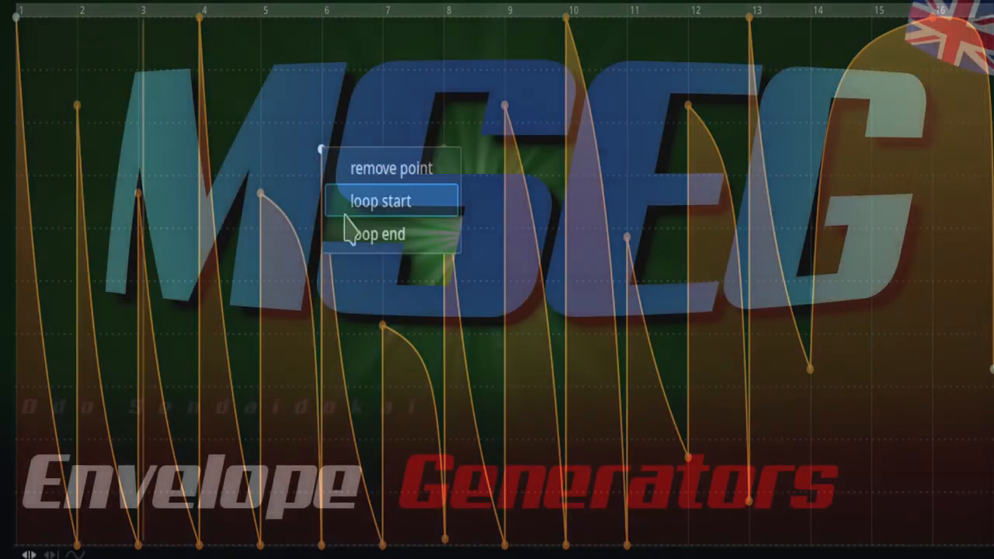